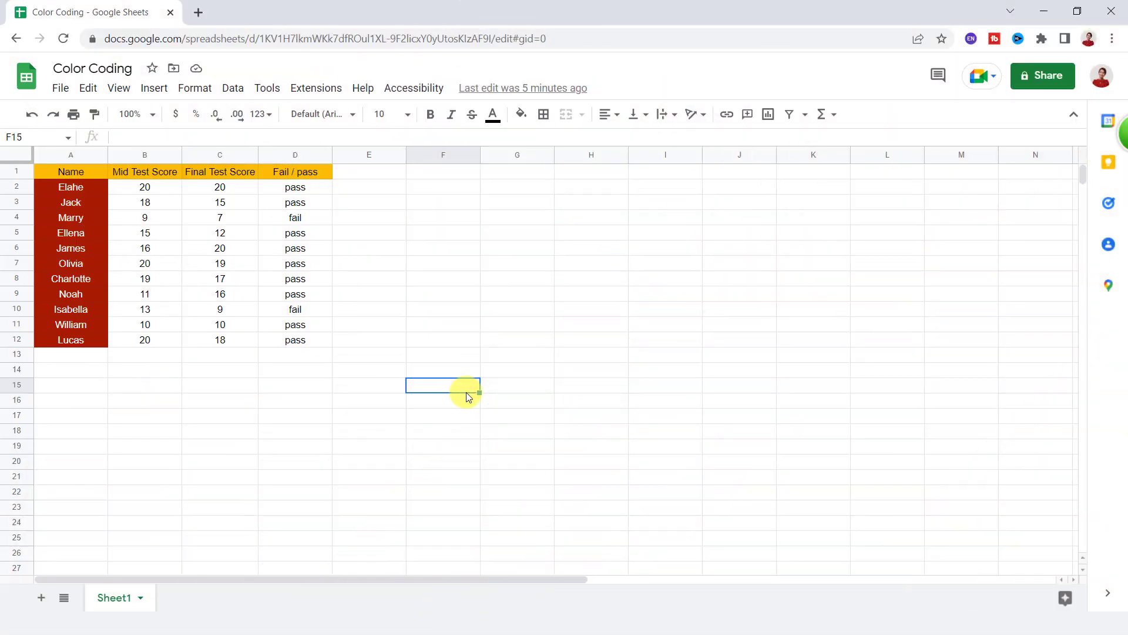
mouse_move(70, 340)
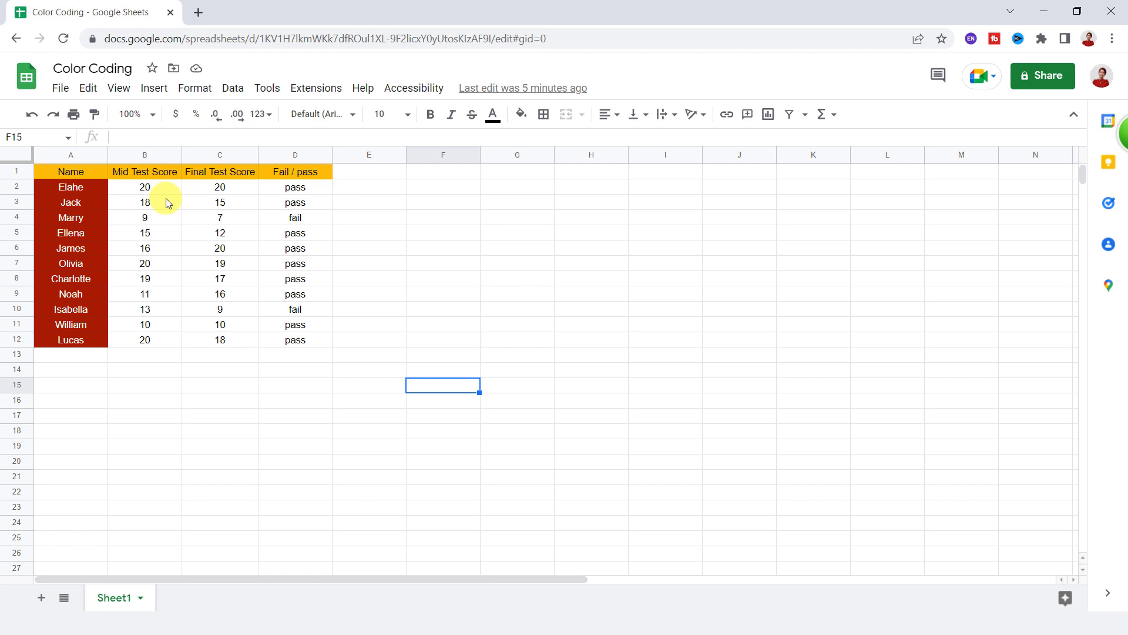
mouse_move(193, 88)
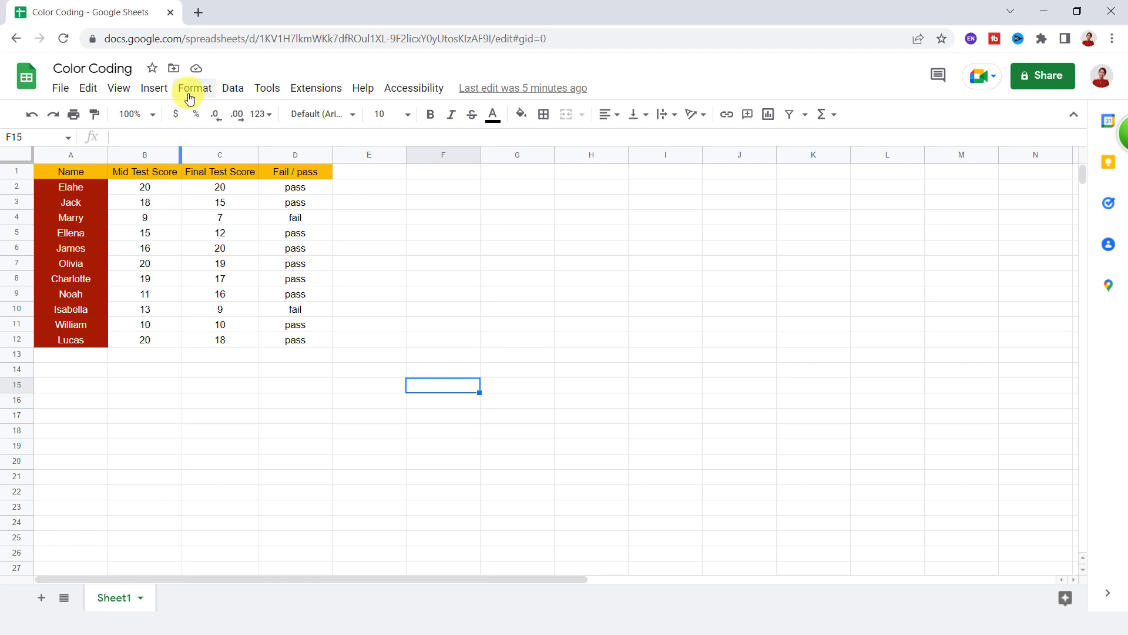
Open the conditional formatting sidebar and switch the rule to a color scale
click(193, 88)
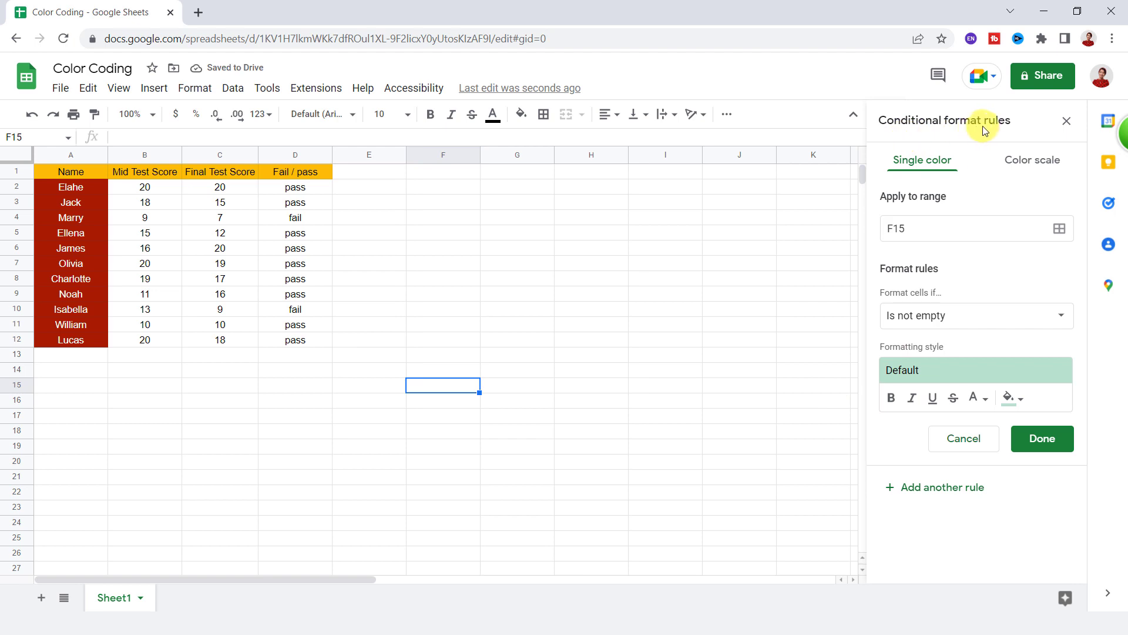
mouse_move(1035, 180)
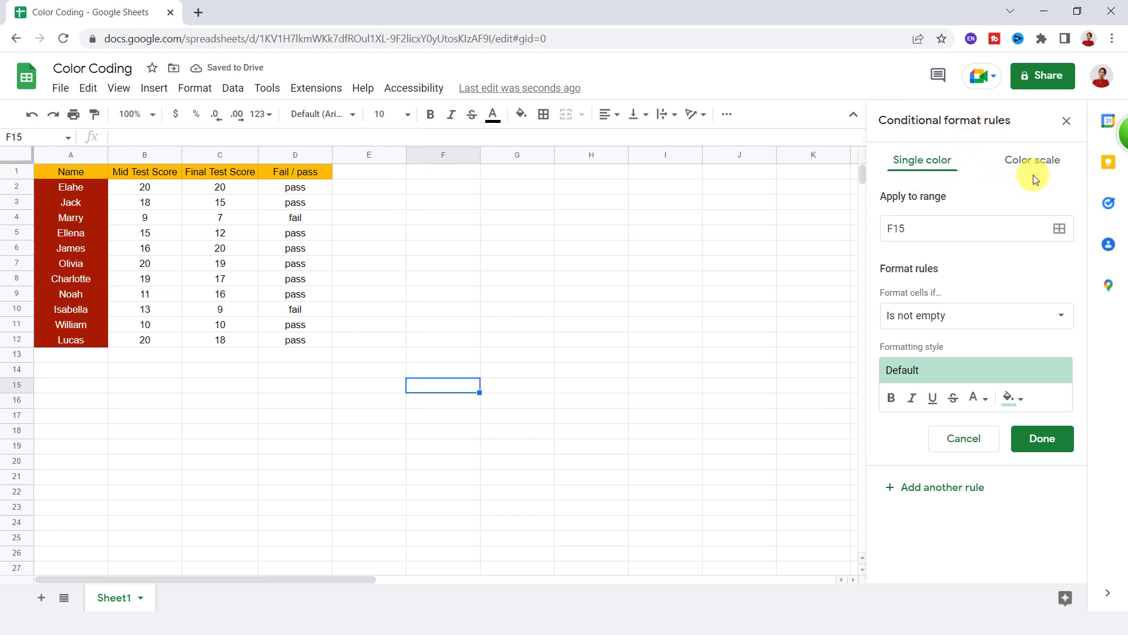
mouse_move(1036, 177)
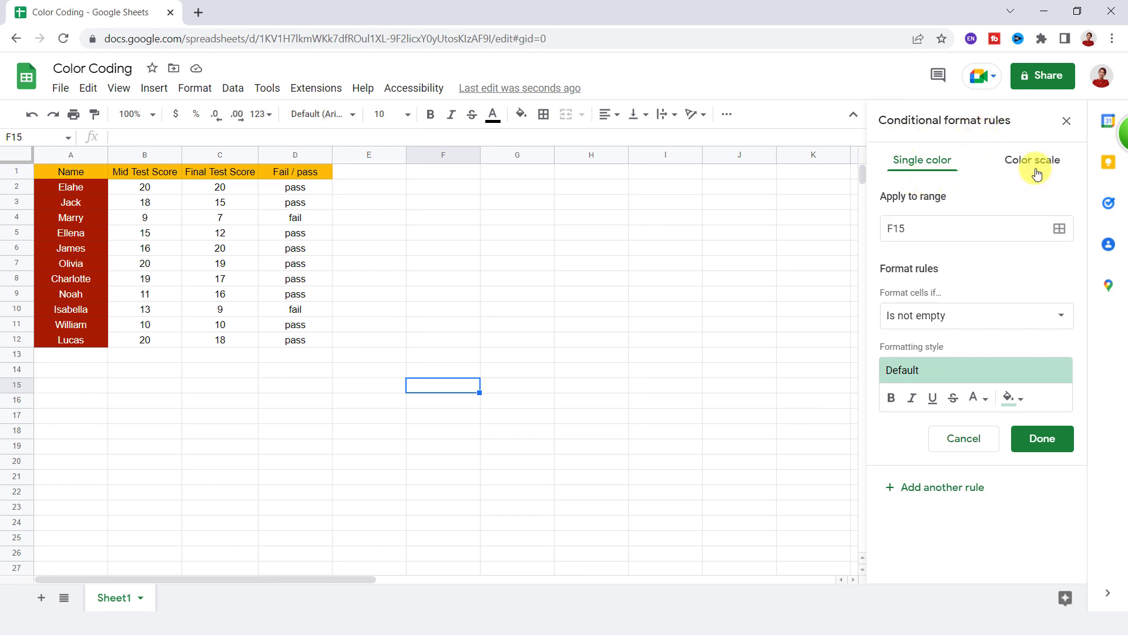
click(1033, 160)
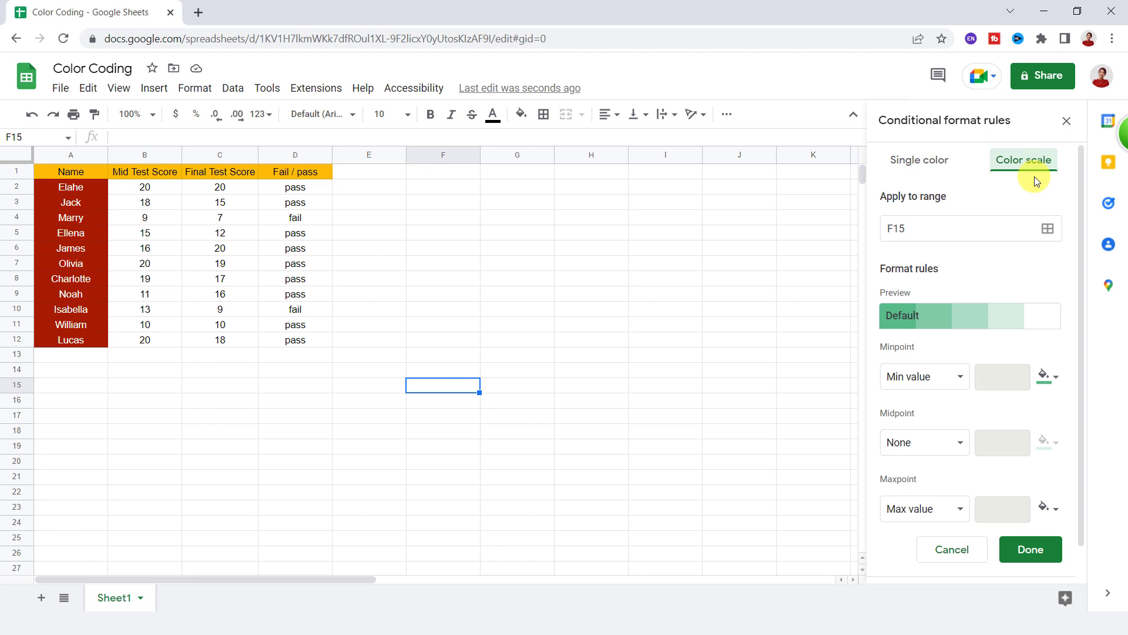
mouse_move(1048, 228)
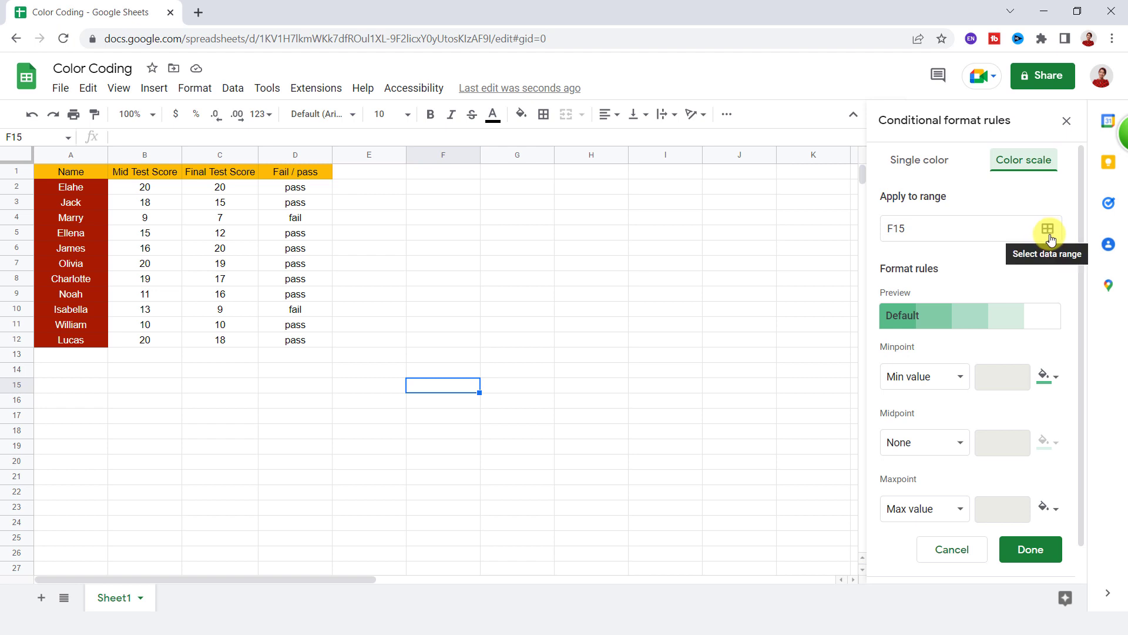
Set the color scale rule's range to the Mid Test Score cells B2:B12
click(1048, 229)
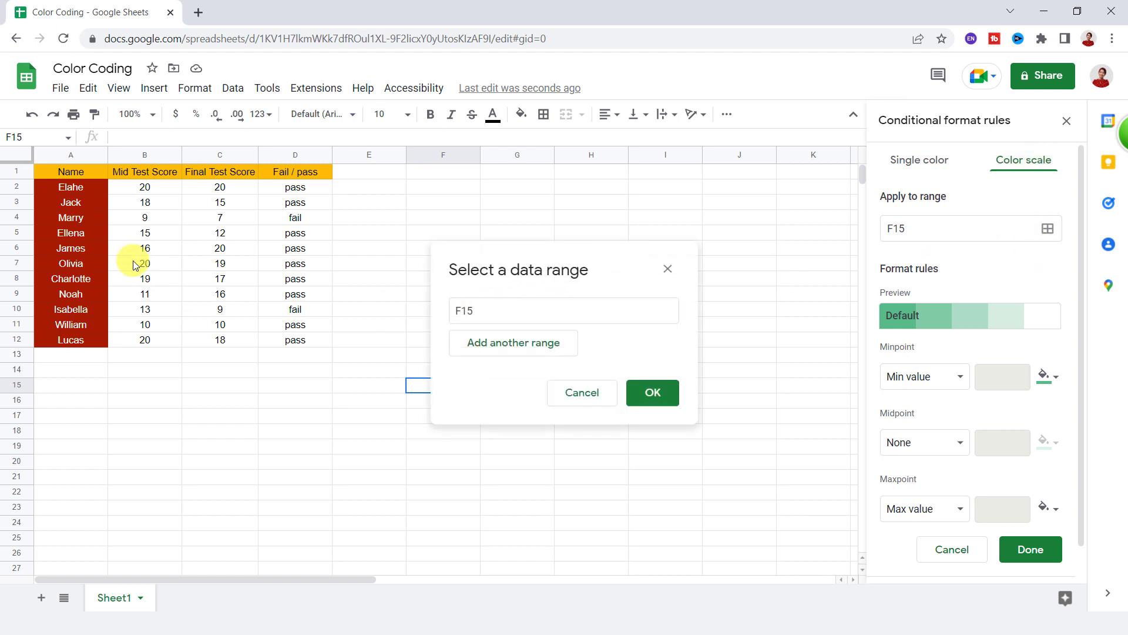
drag(145, 187, 145, 339)
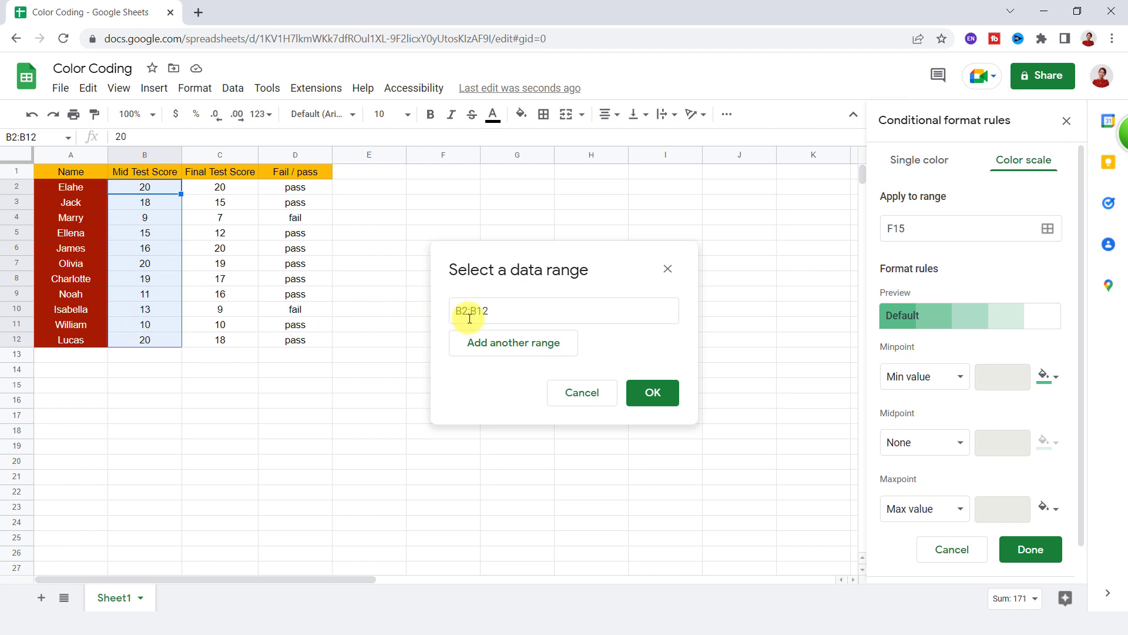
click(651, 392)
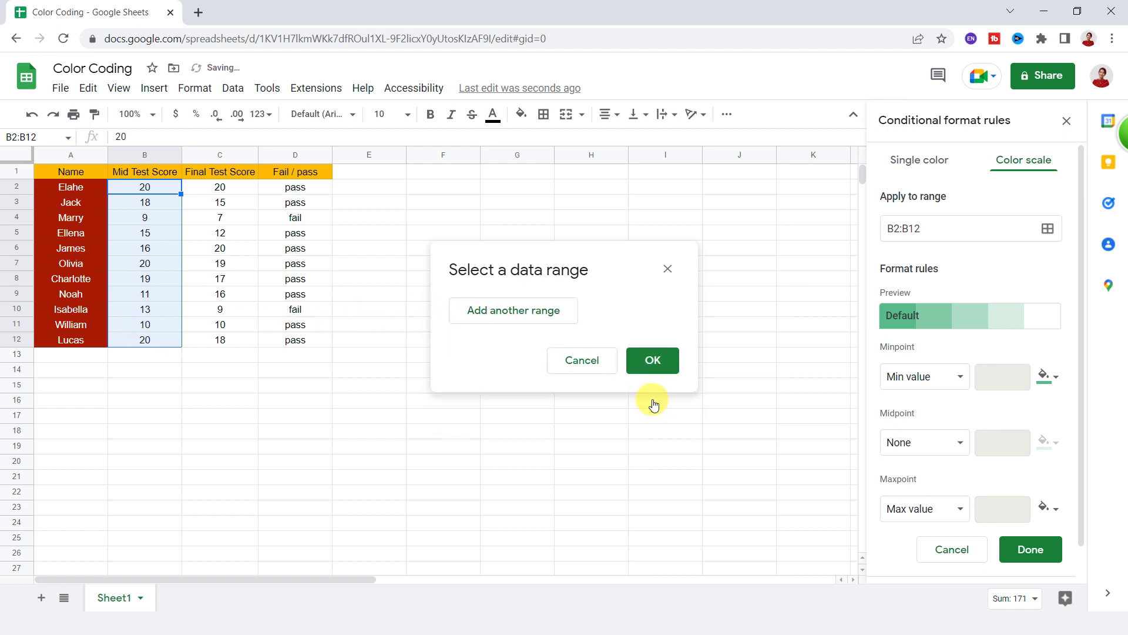
click(651, 360)
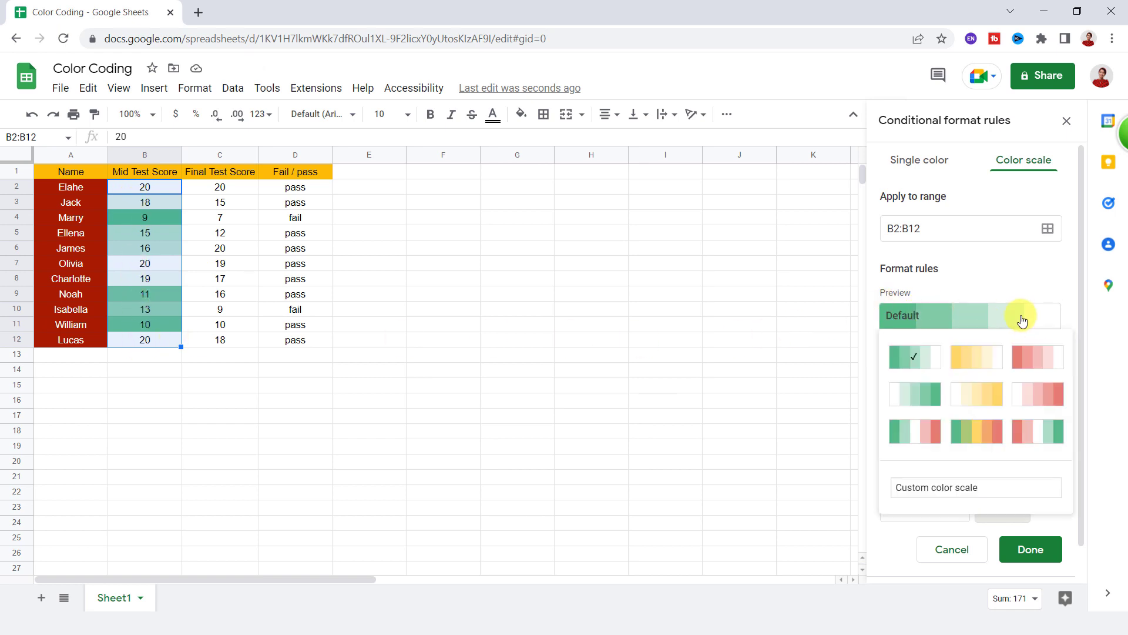
Apply a preset color scale with a gold Maxpoint, from white to gold, and save it
click(975, 356)
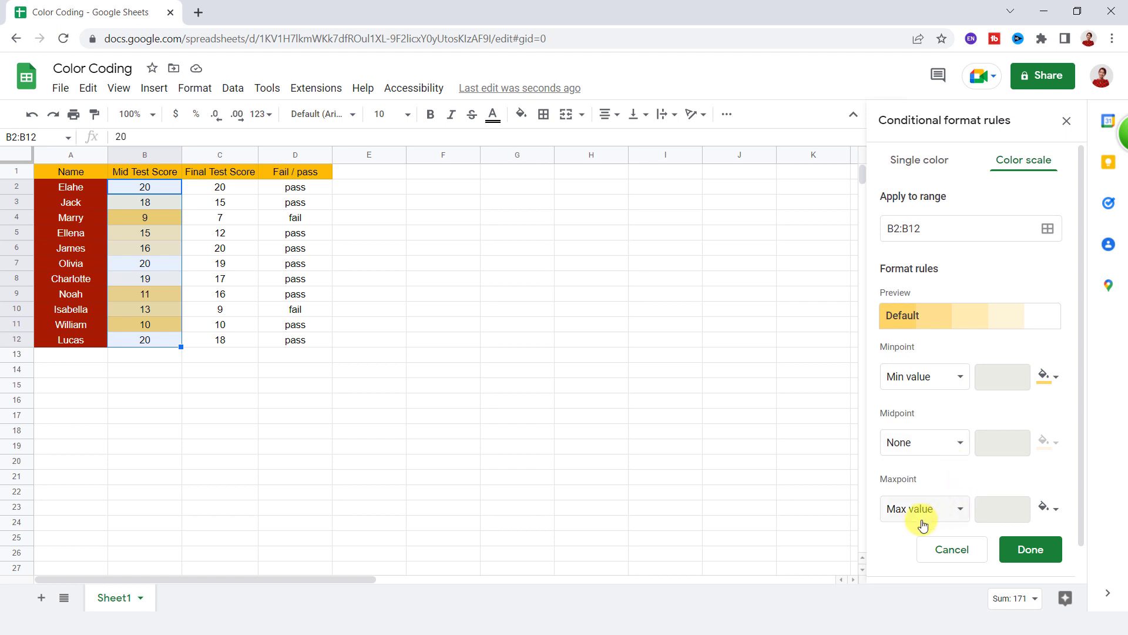
mouse_move(938, 452)
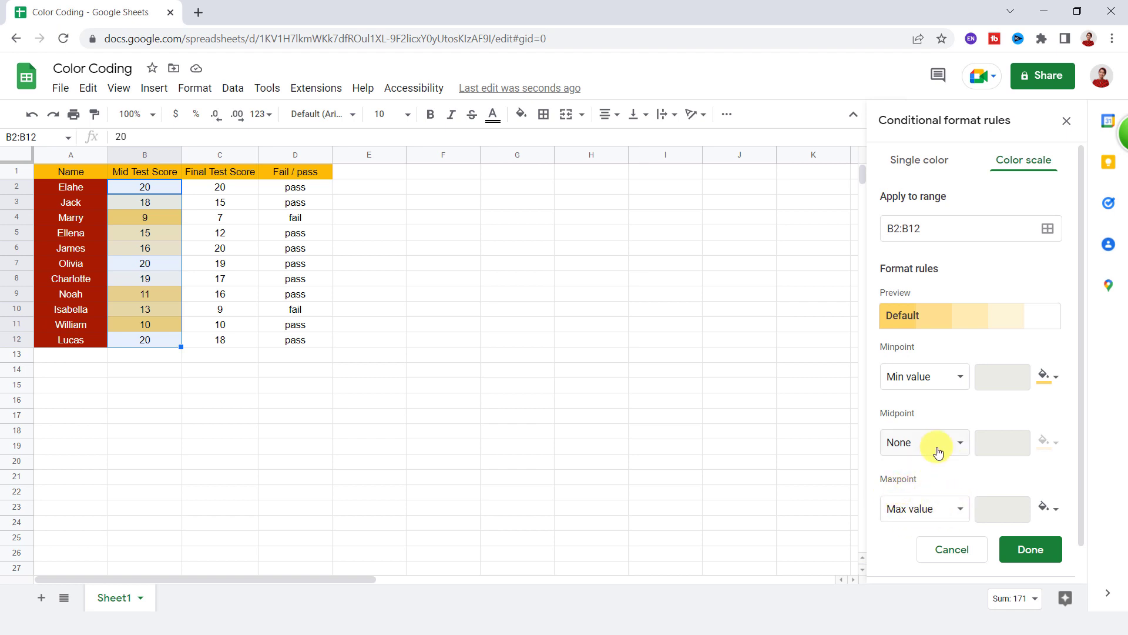
mouse_move(957, 376)
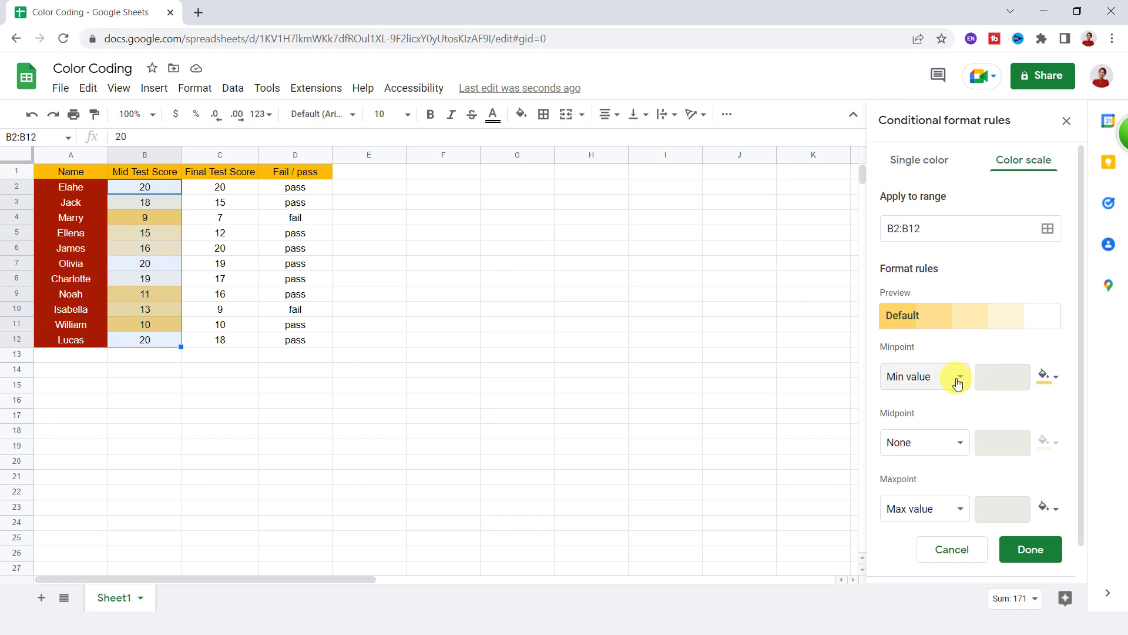
click(1045, 376)
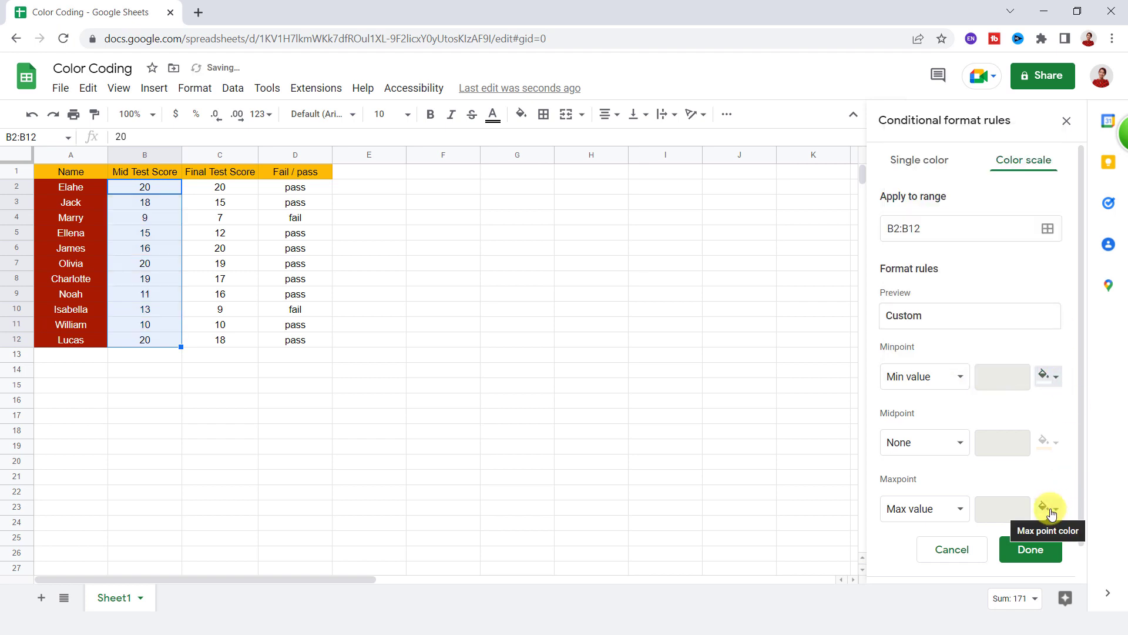
click(1049, 509)
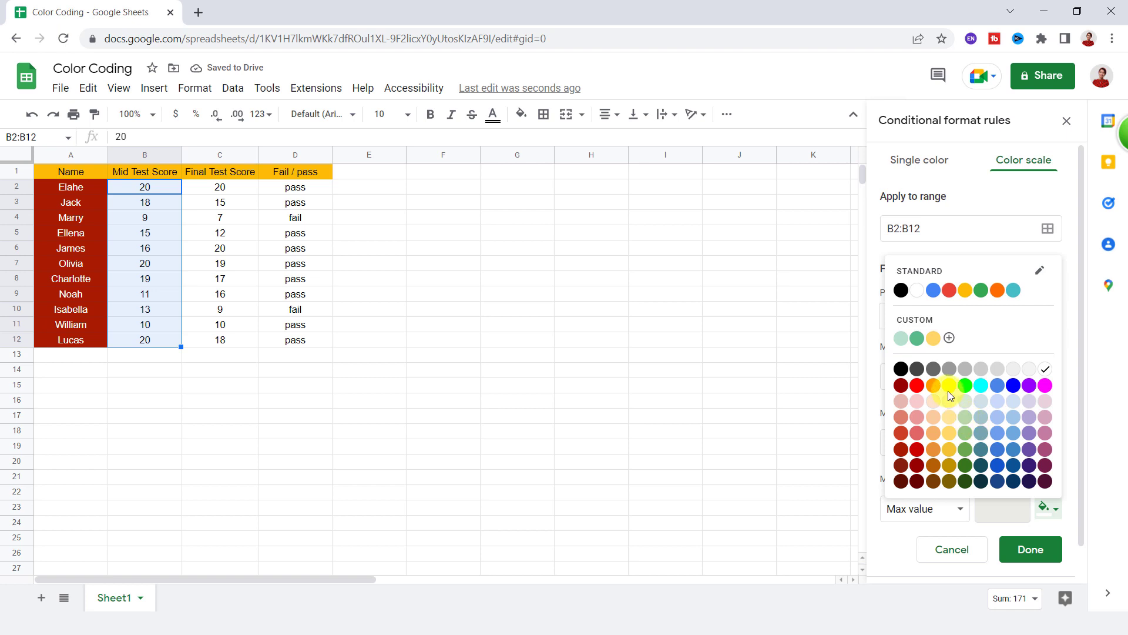
click(965, 385)
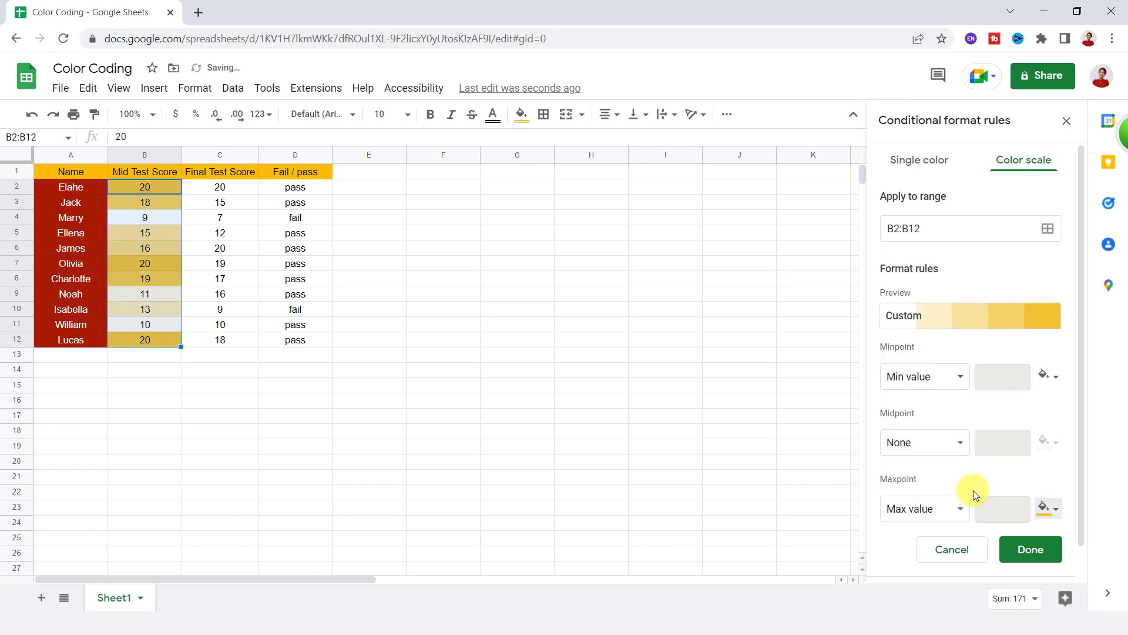
mouse_move(137, 236)
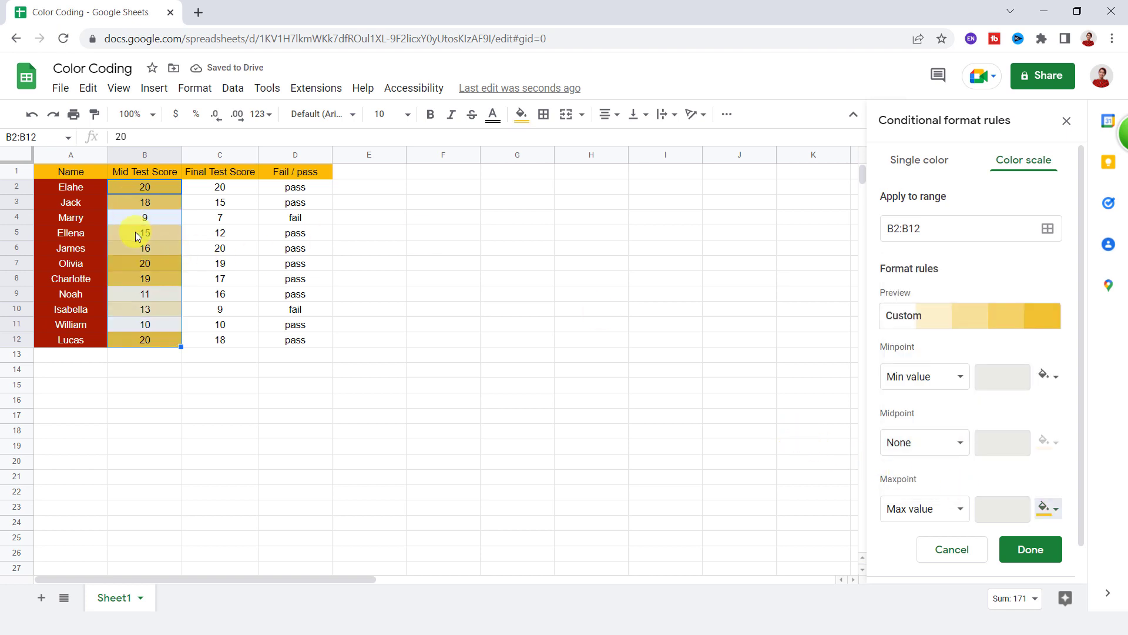
mouse_move(599, 327)
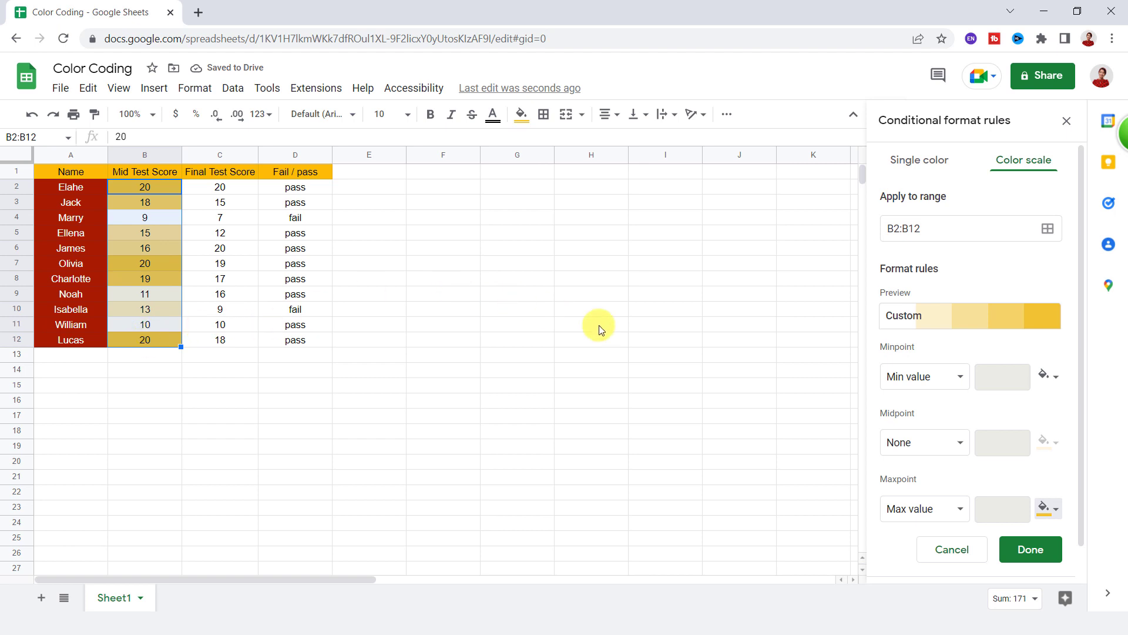
mouse_move(667, 359)
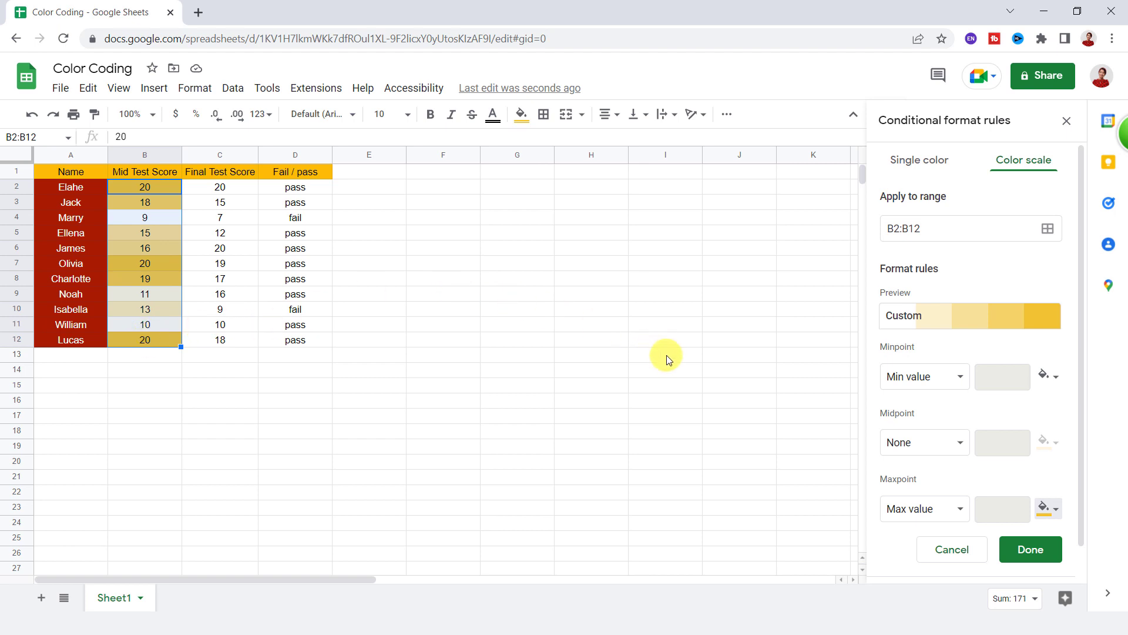
click(1029, 549)
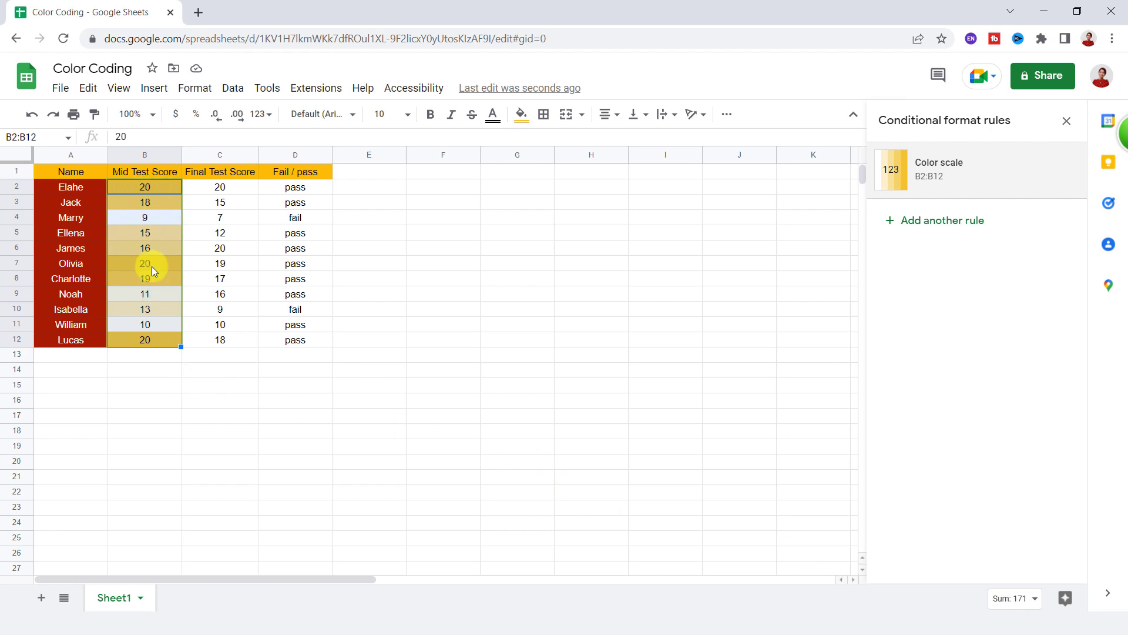
mouse_move(151, 217)
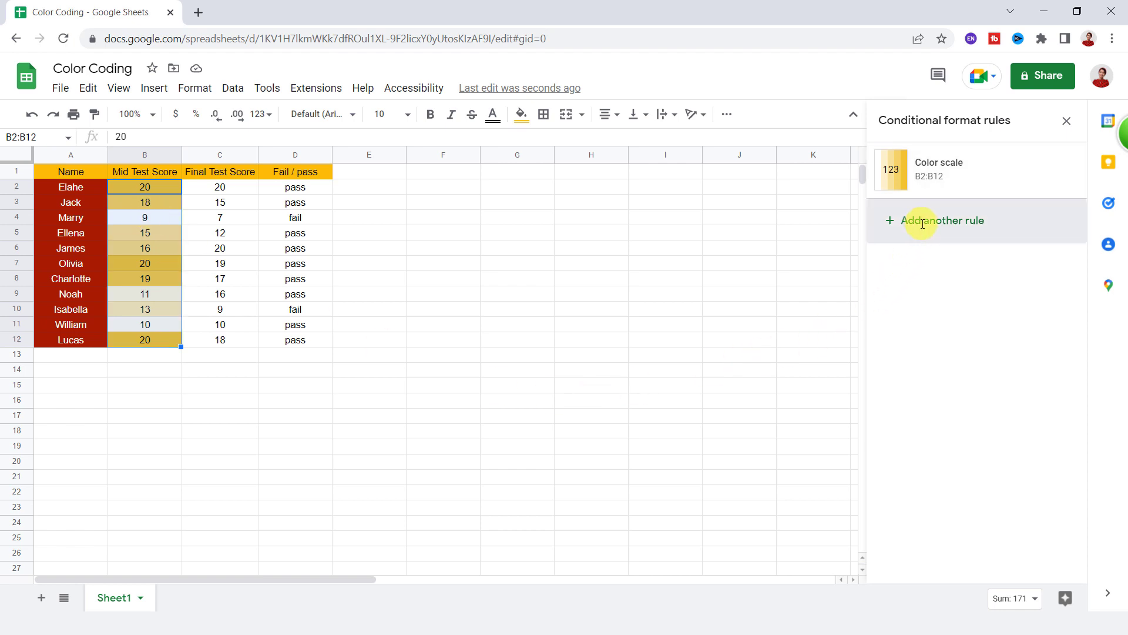
Add a rule on C2:C12 formatting values greater than 17 with red fill
click(943, 220)
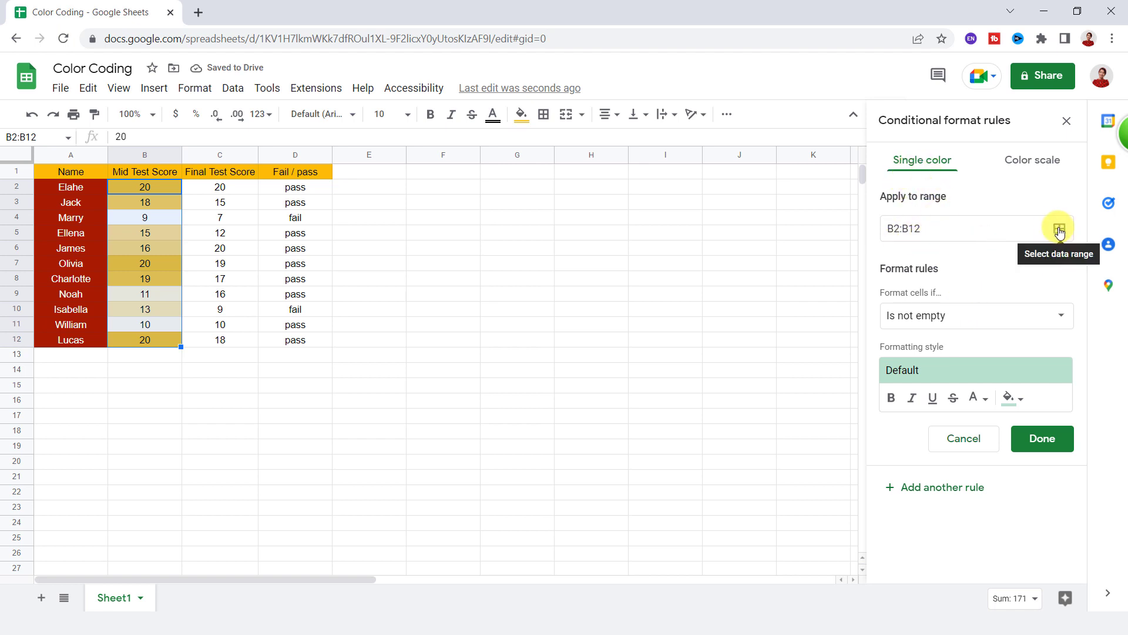
click(1058, 228)
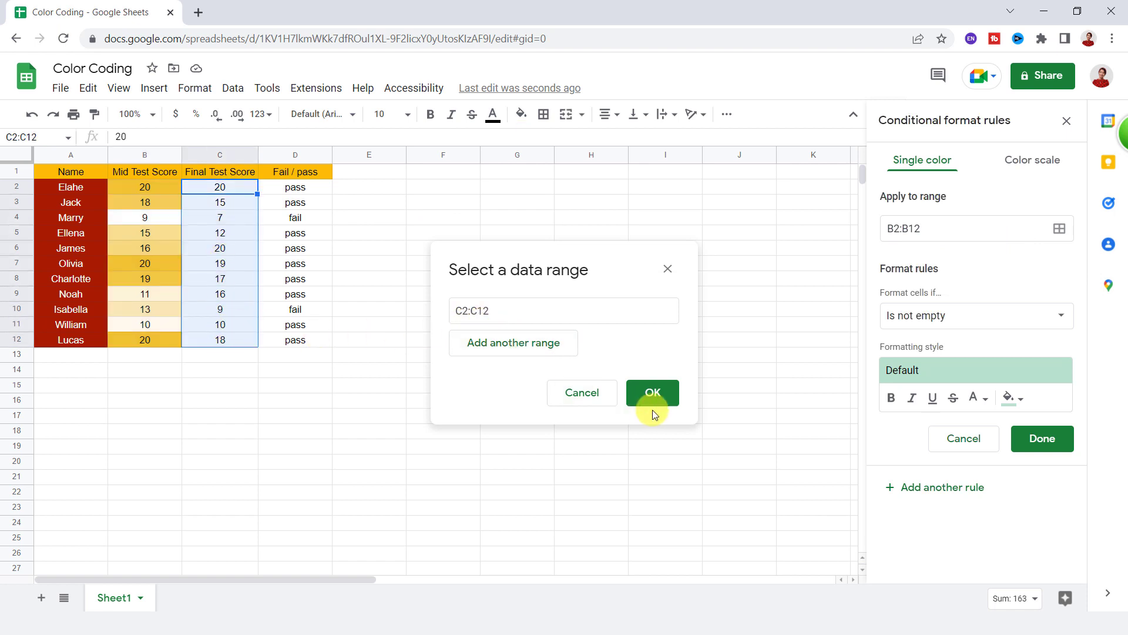
click(651, 392)
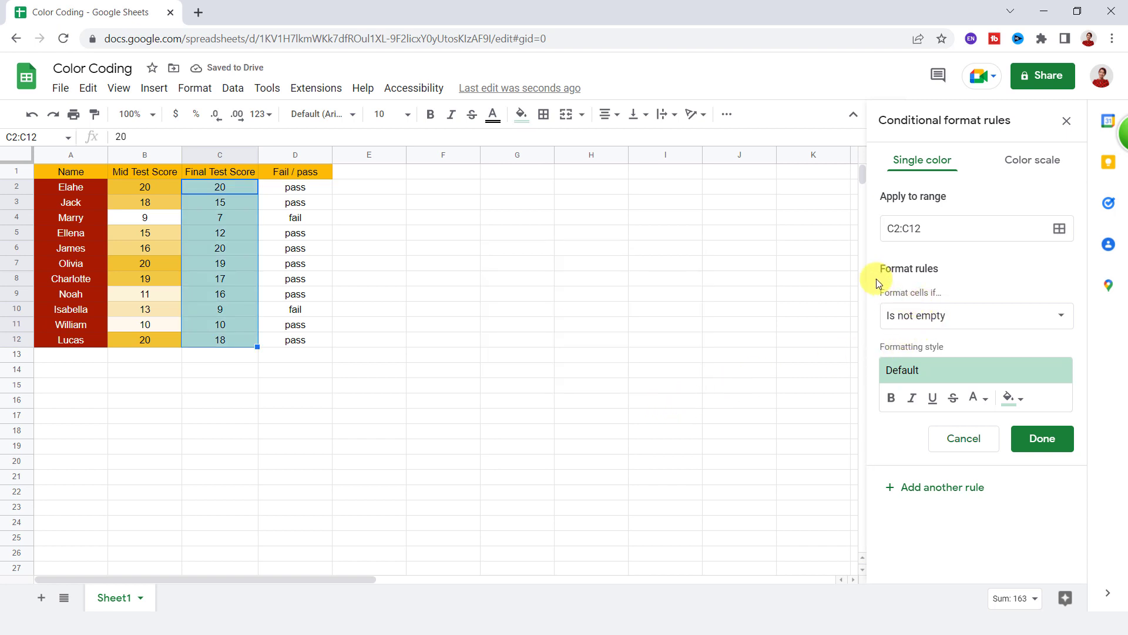
click(975, 315)
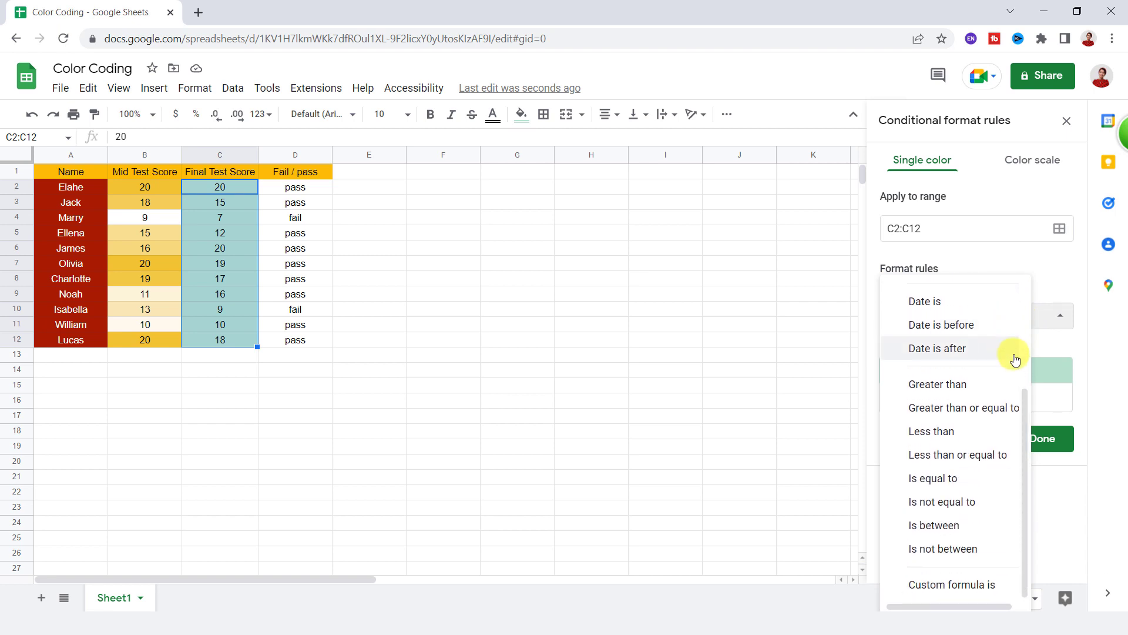
mouse_move(1001, 501)
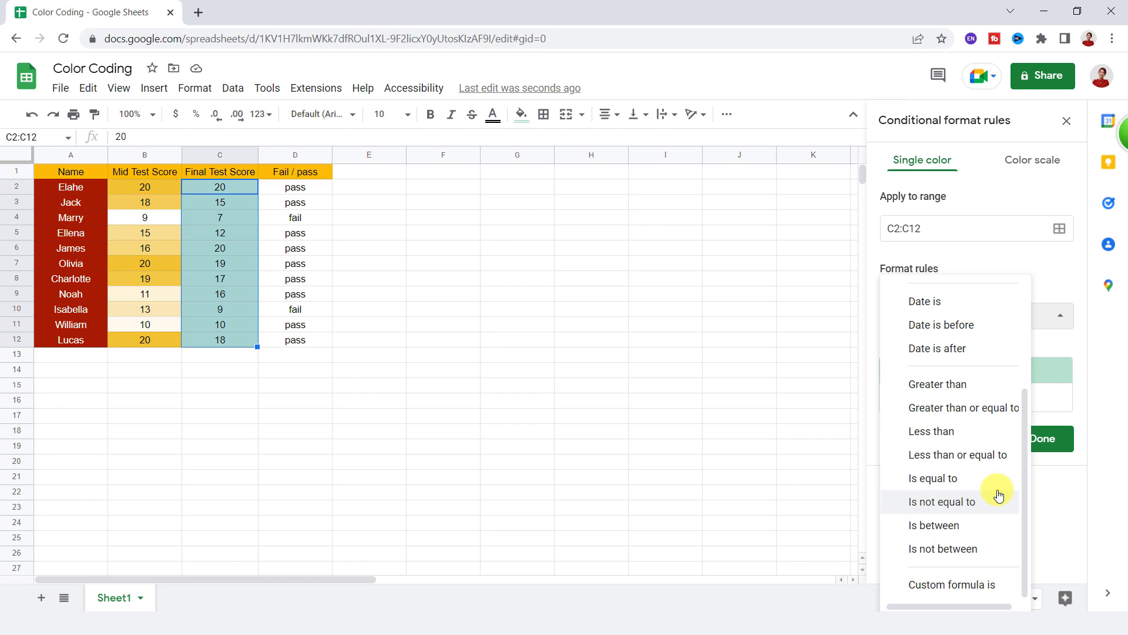
mouse_move(950, 384)
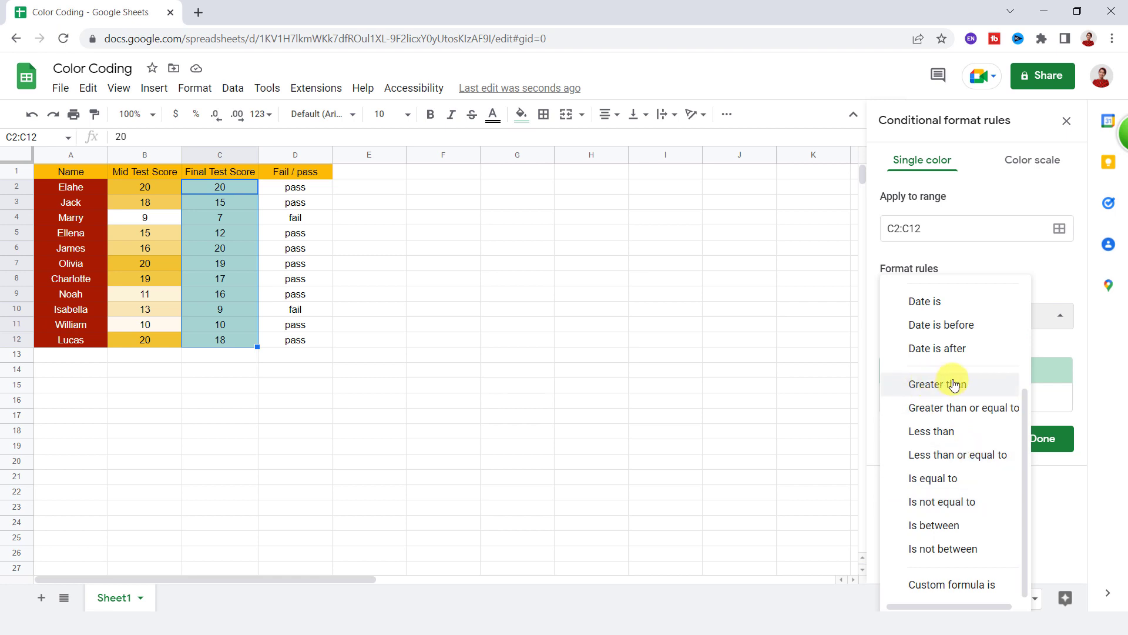
click(931, 384)
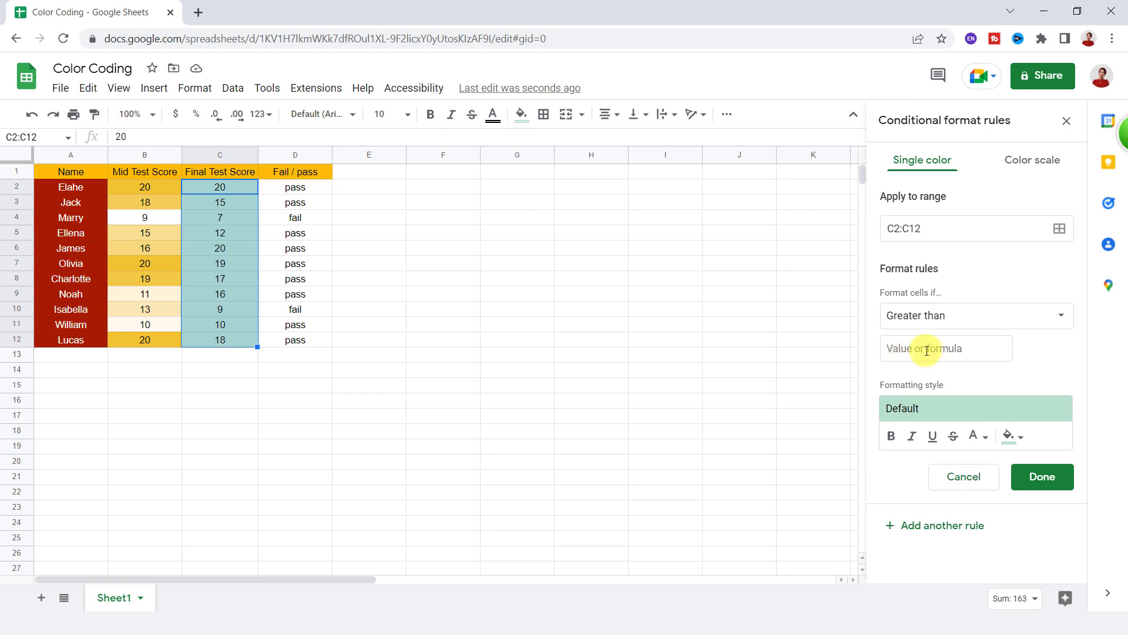
text(17)
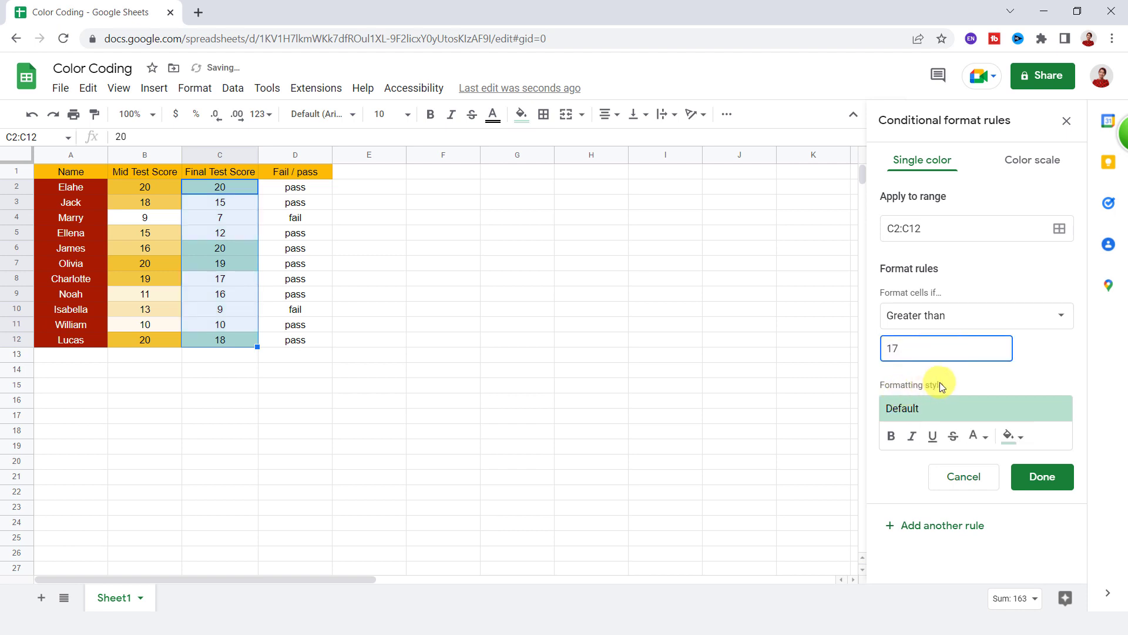
click(1008, 436)
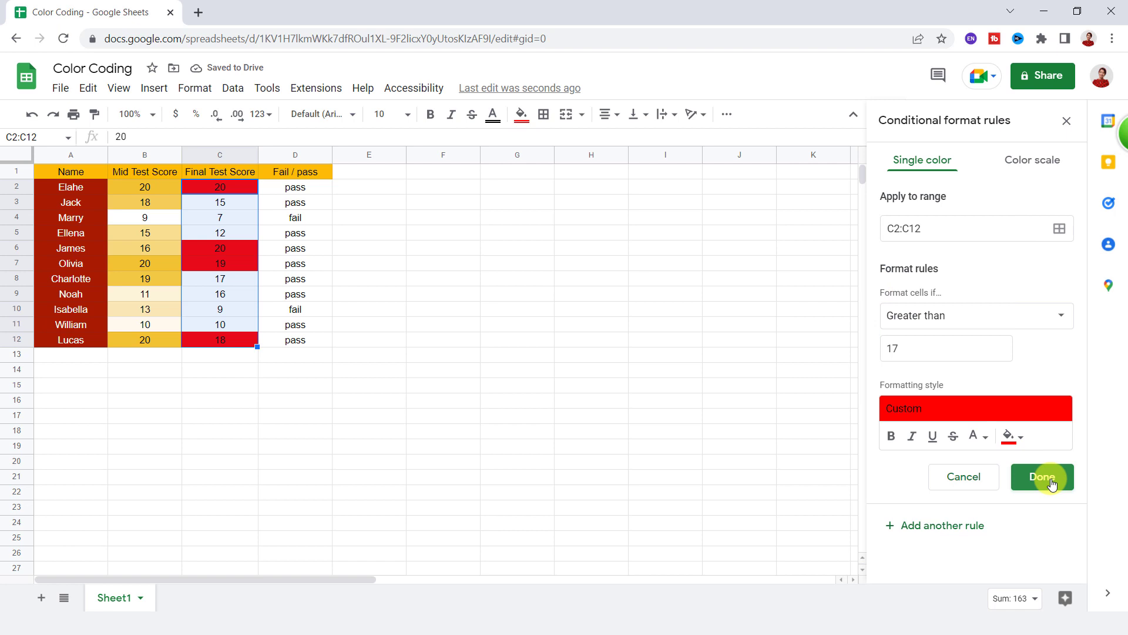
mouse_move(240, 250)
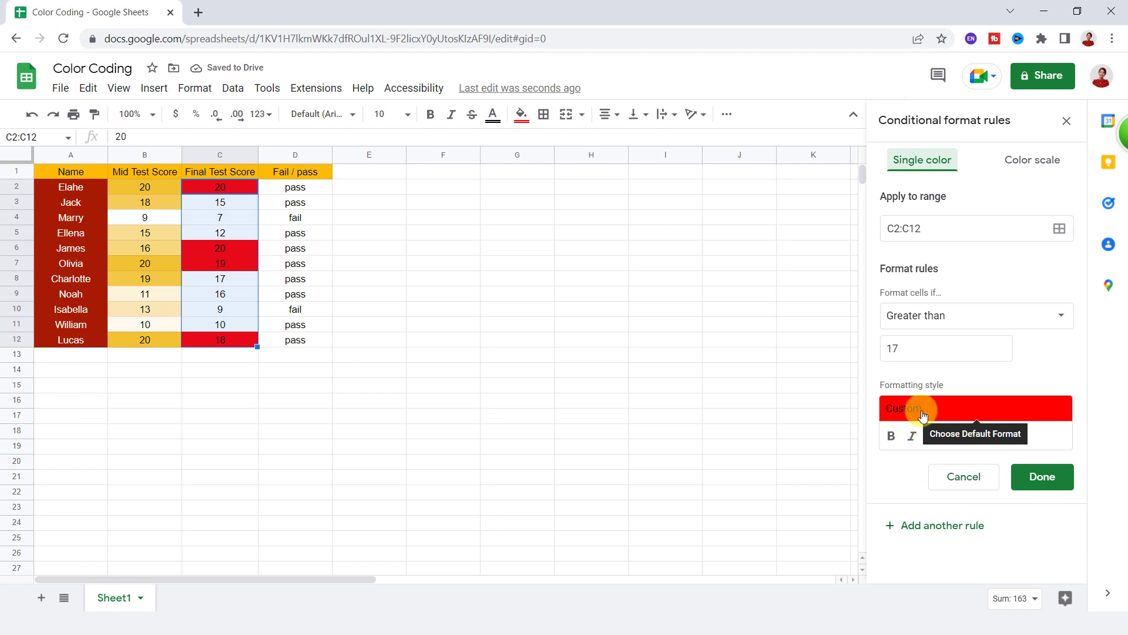
Add a C2:C12 rule filling values less than or equal to 10 yellow, and save it
click(975, 315)
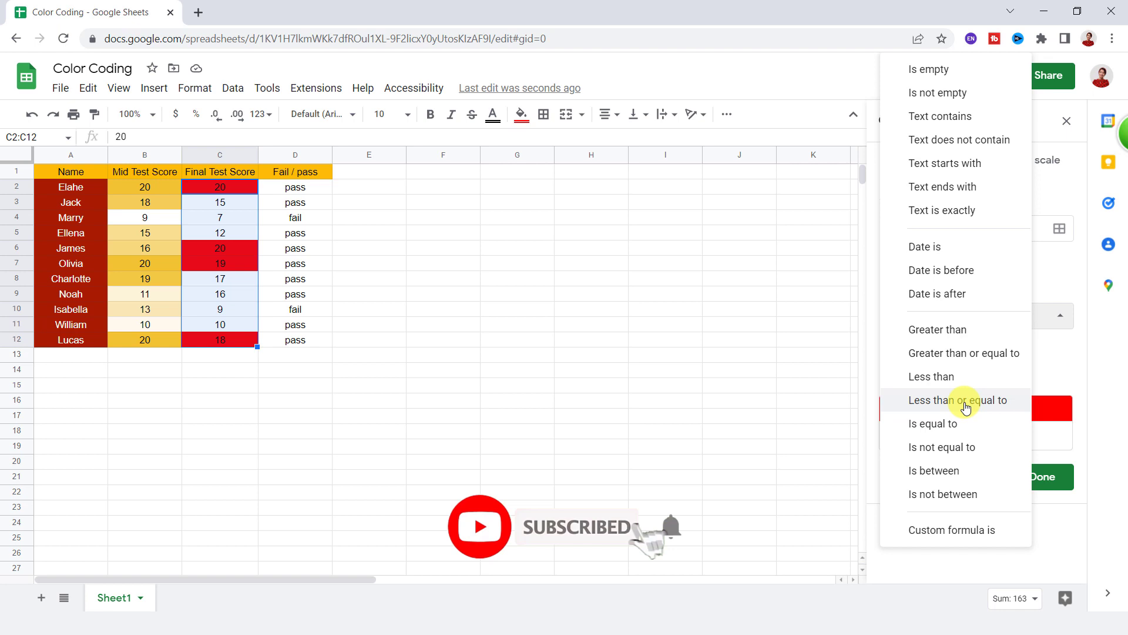
click(956, 400)
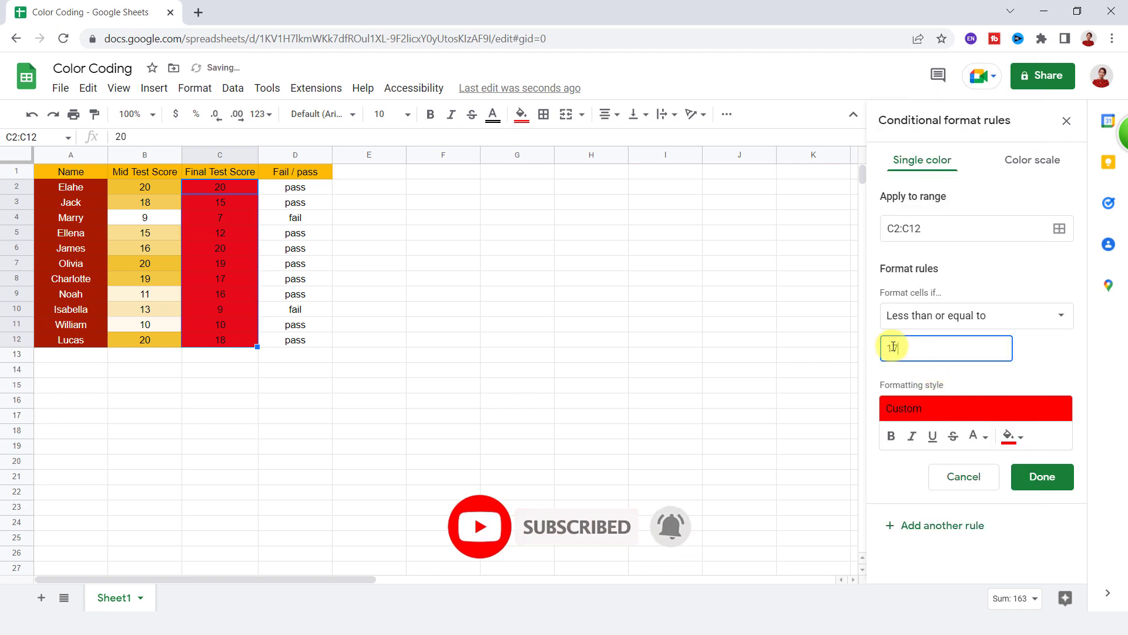
text(10)
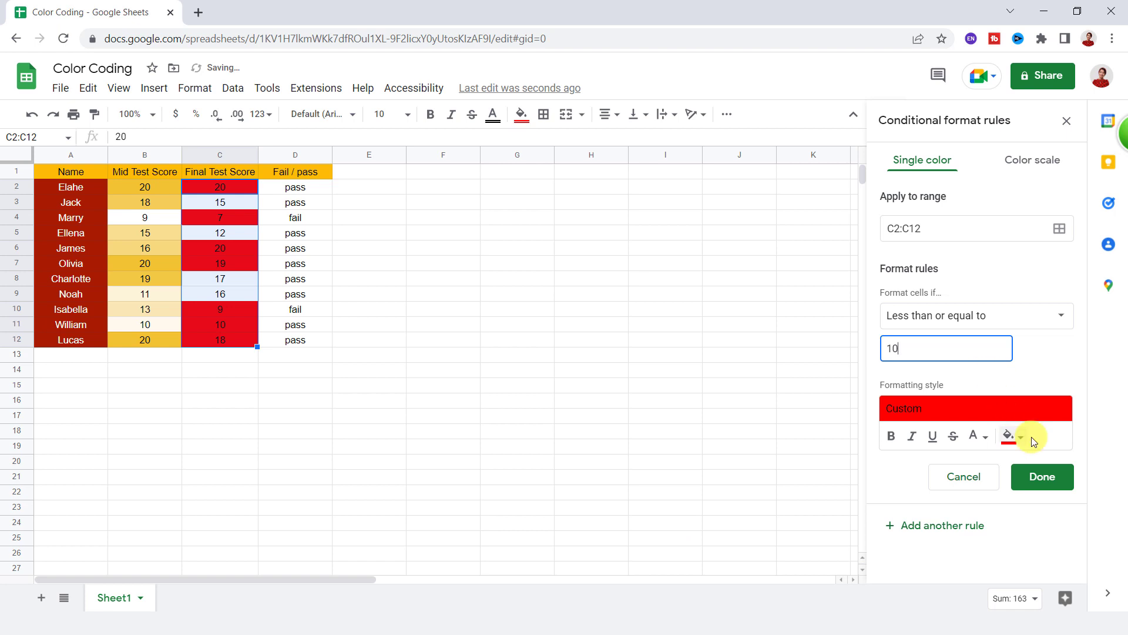
mouse_move(1009, 436)
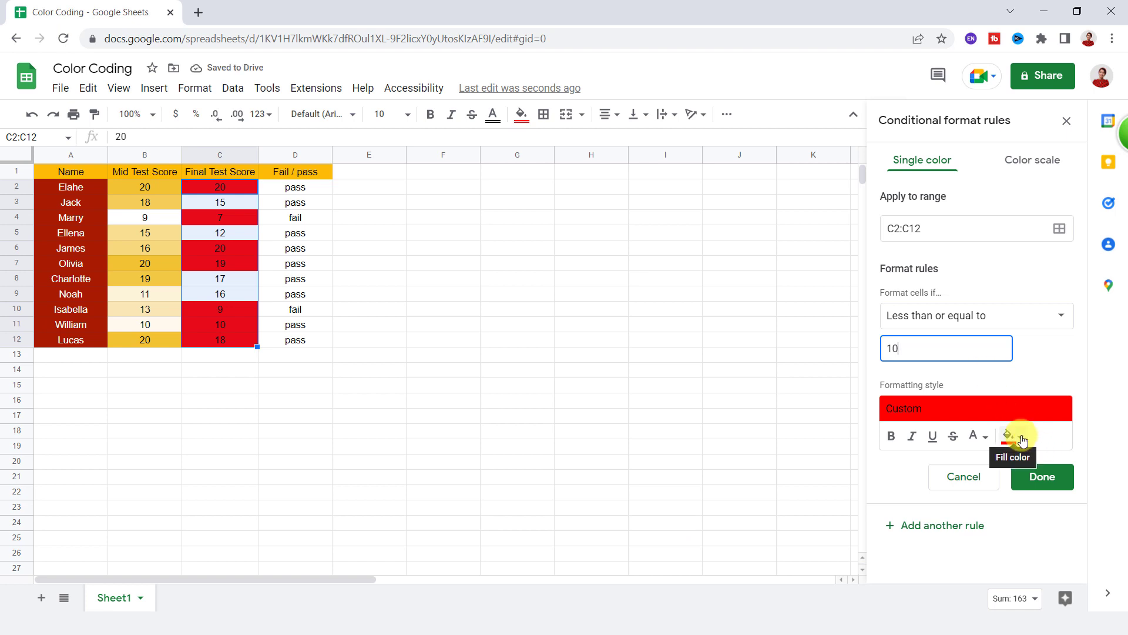
click(1008, 435)
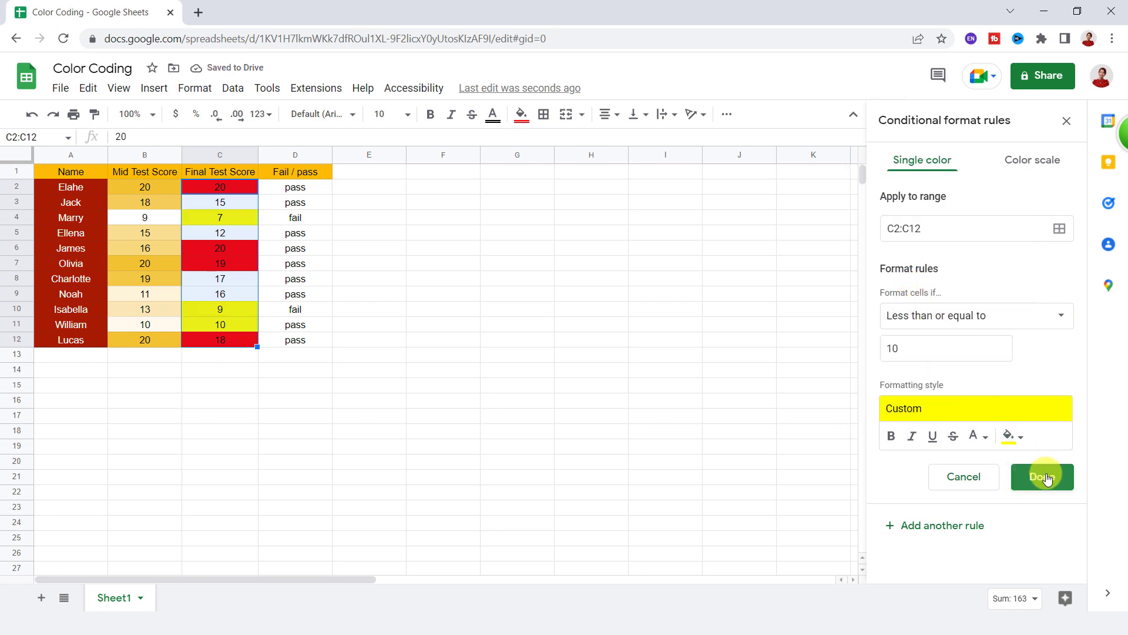
click(1042, 477)
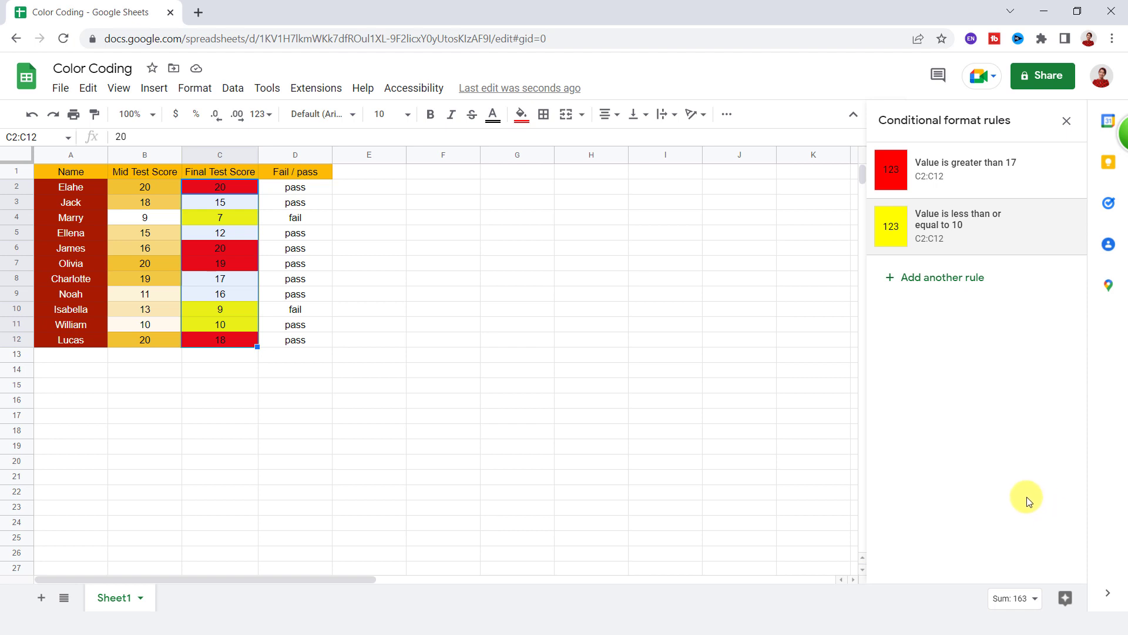
mouse_move(970, 513)
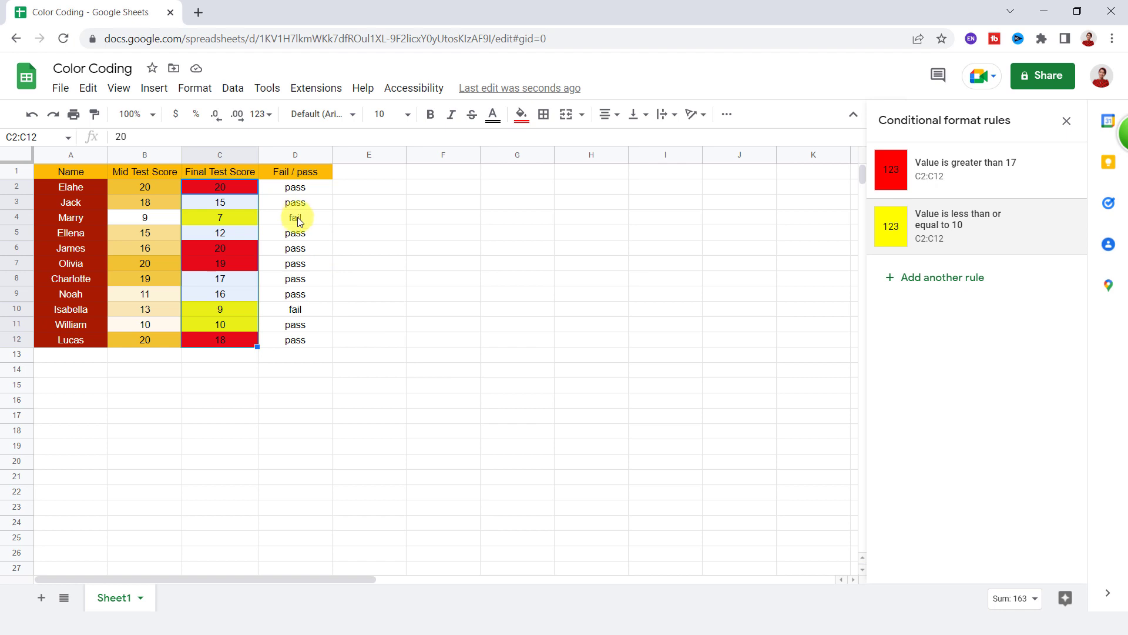
mouse_move(938, 294)
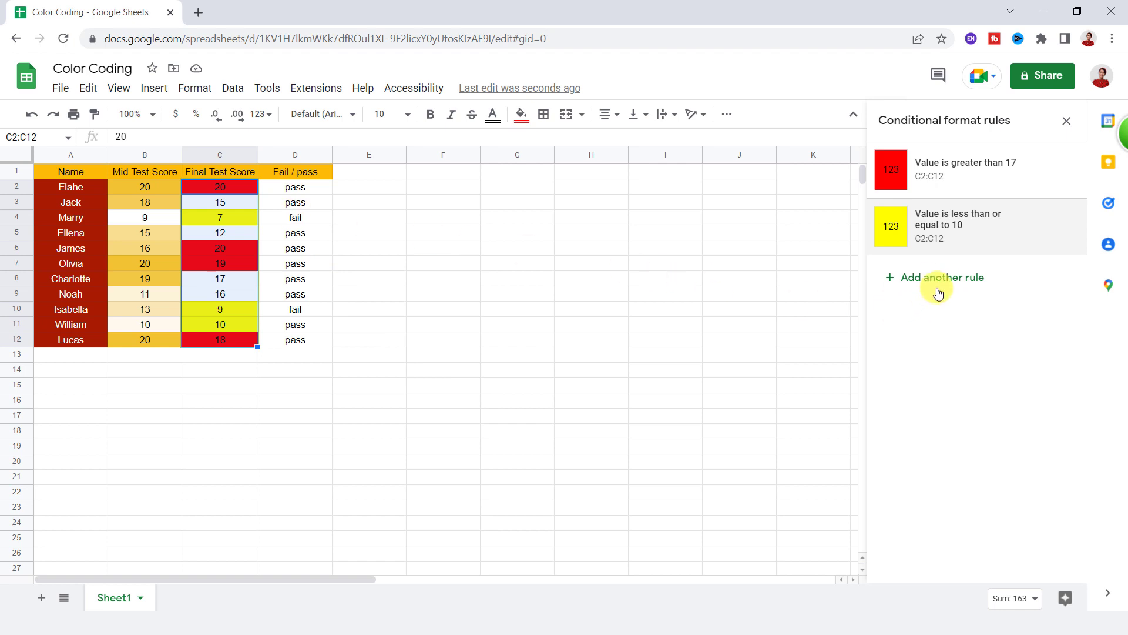
Add another rule with its range set to D2:D12
click(940, 277)
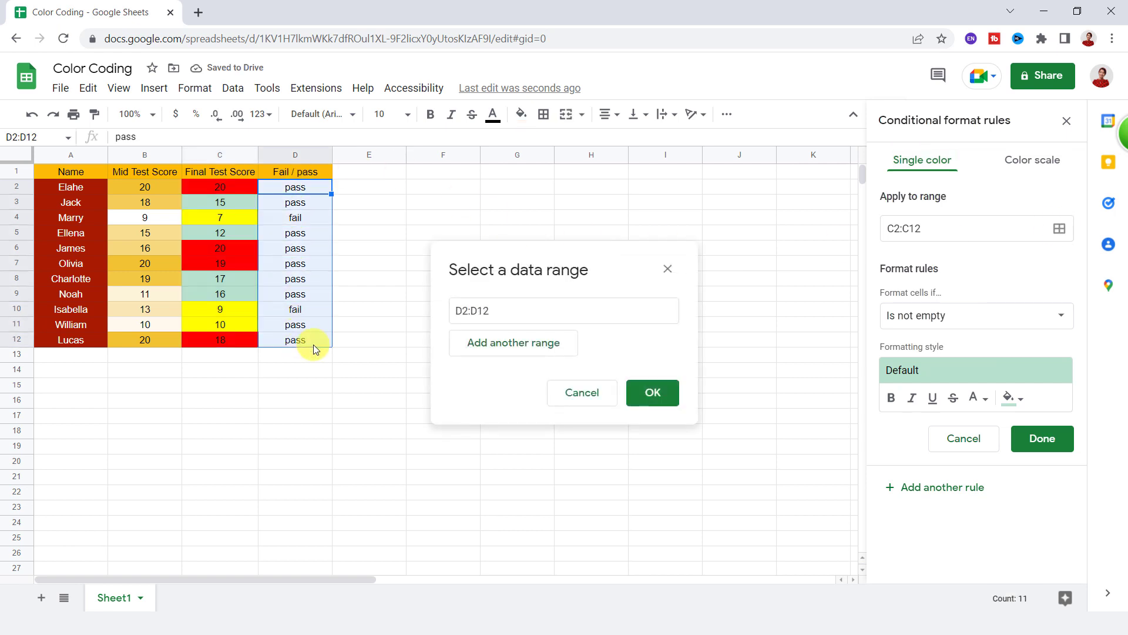
click(651, 392)
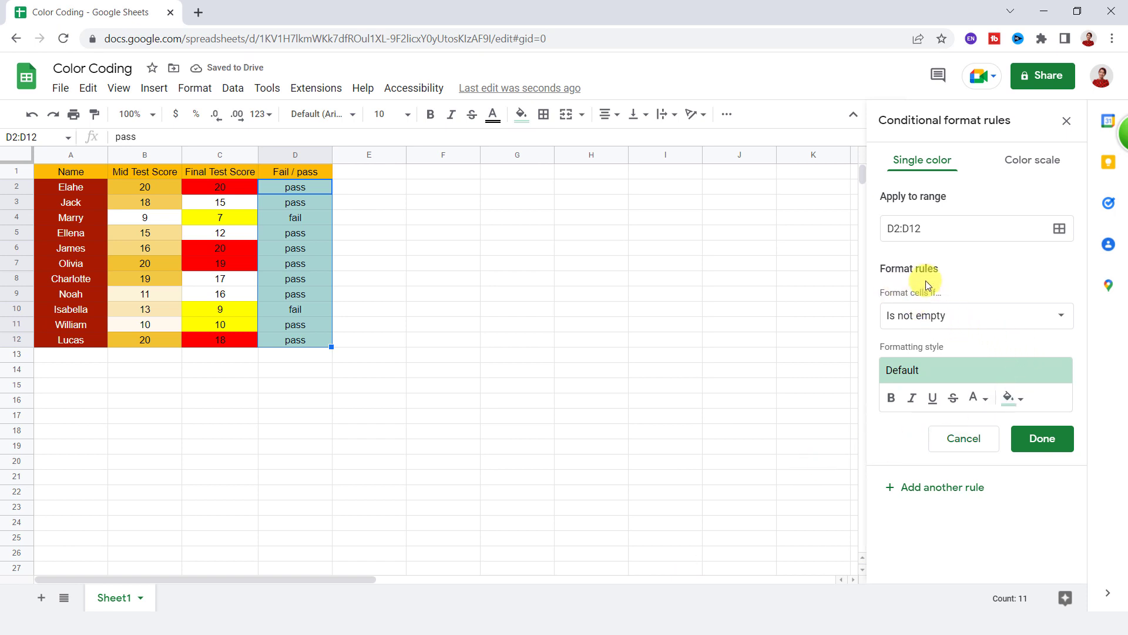
Set the D2:D12 rule to 'Text contains' fail with blue fill, and save it
click(975, 315)
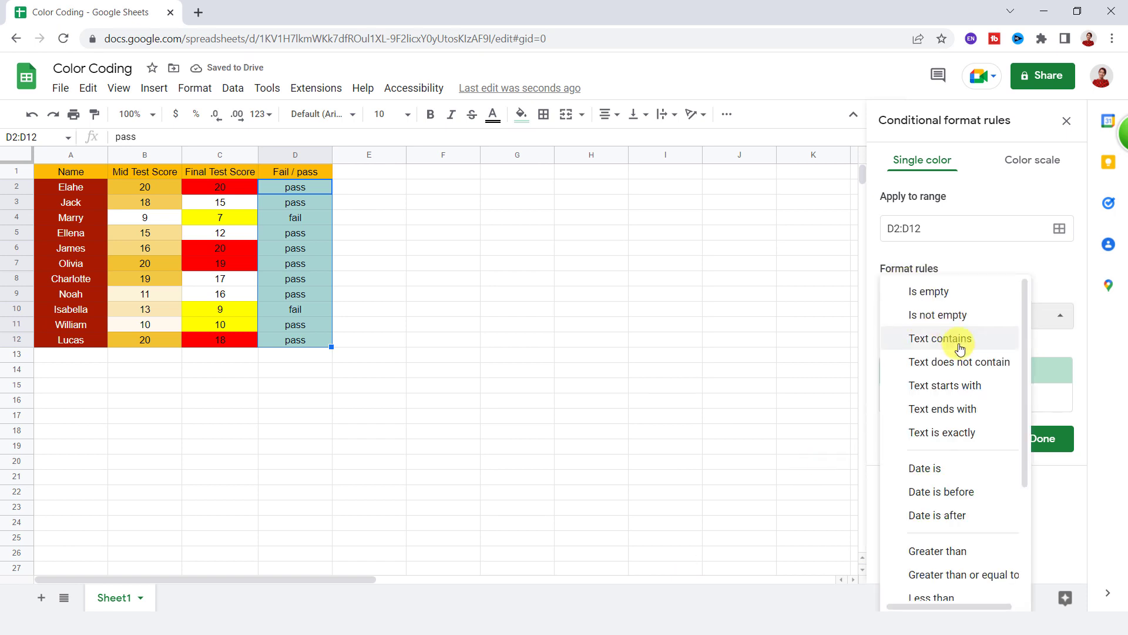
click(940, 339)
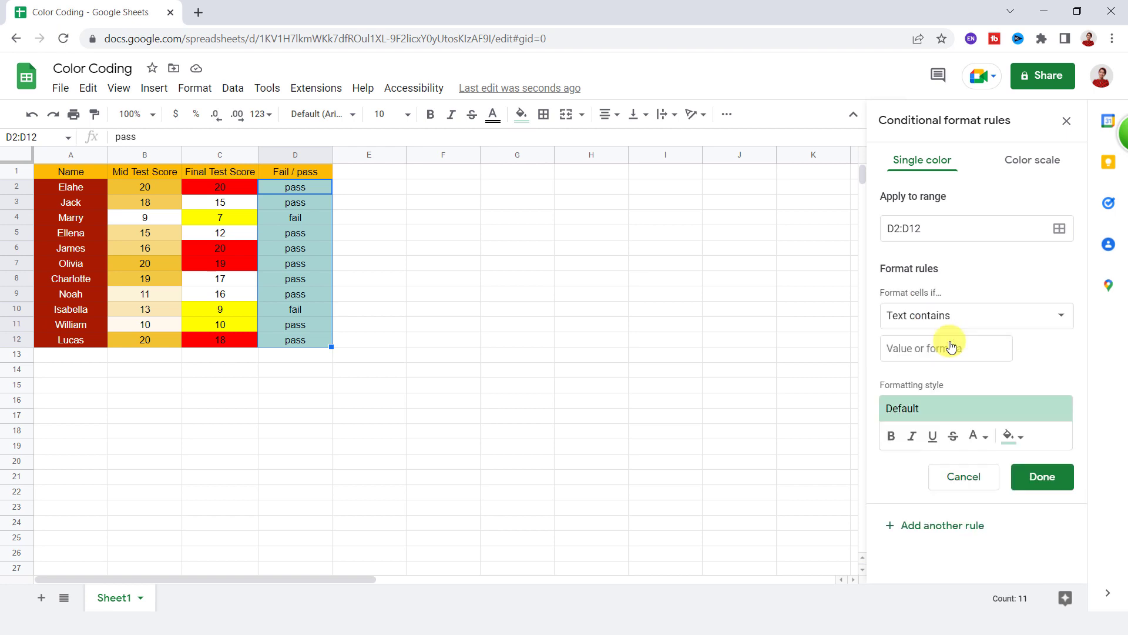
click(945, 348)
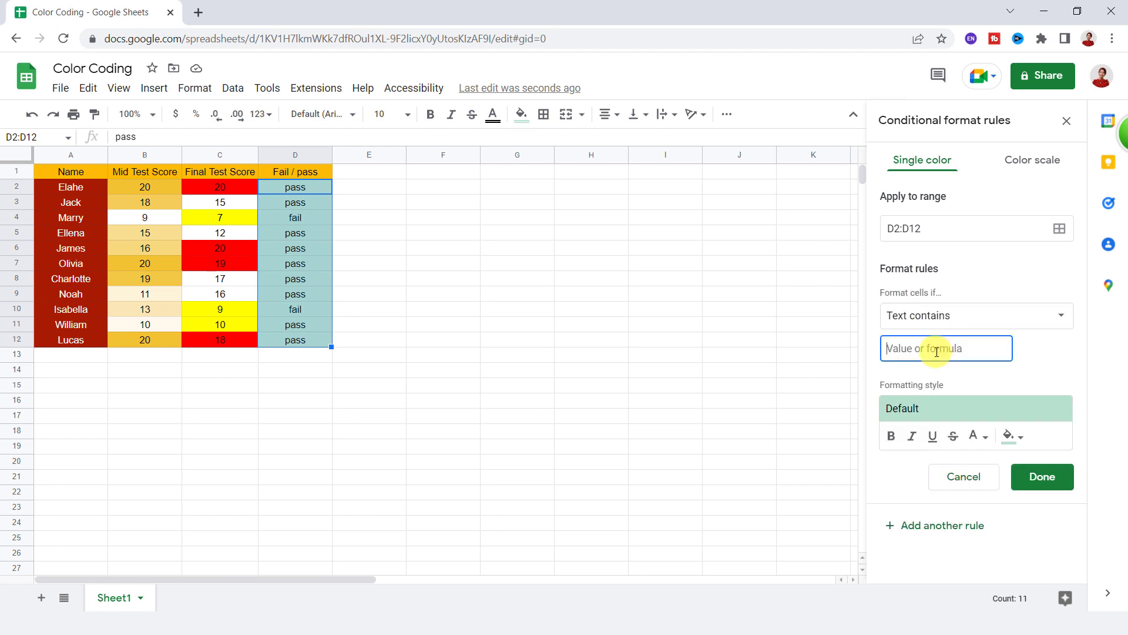
text(fail)
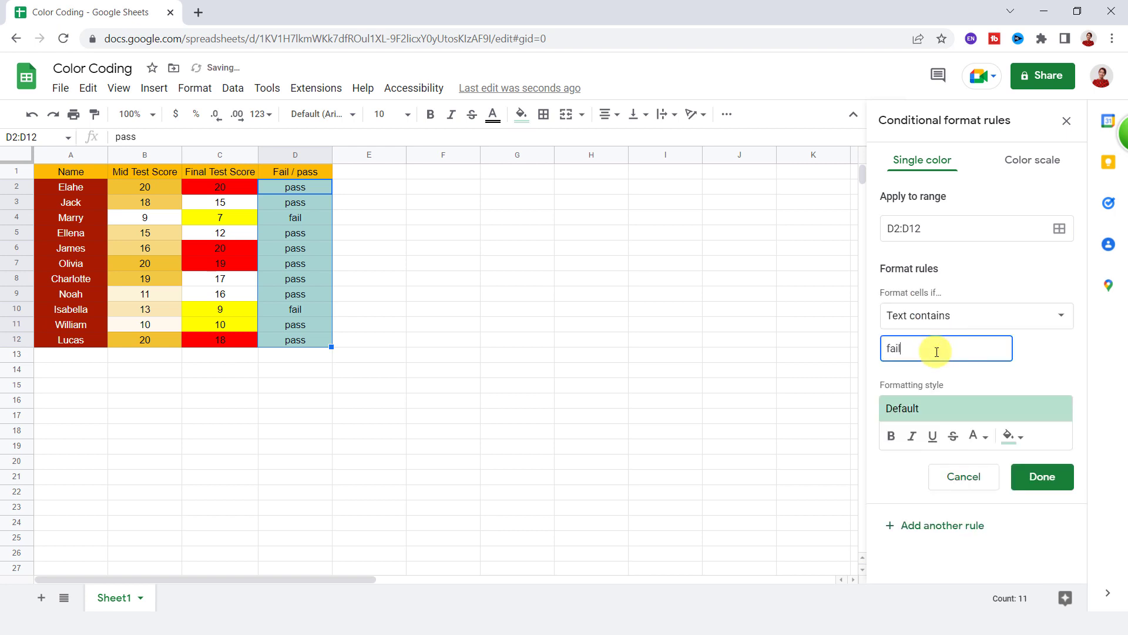
click(1007, 436)
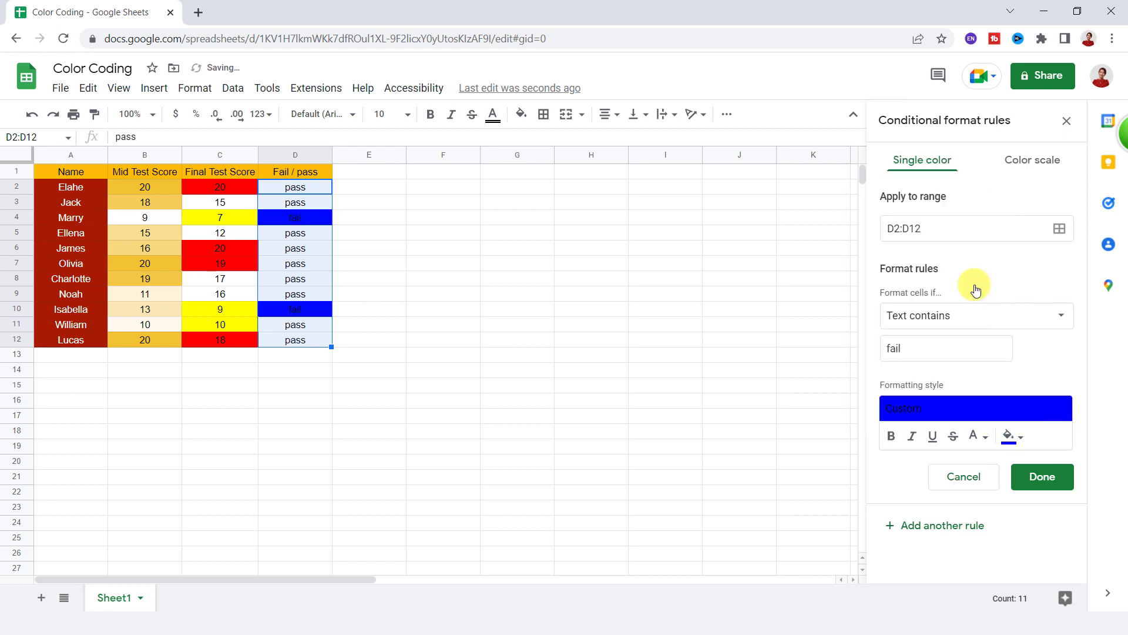
click(1041, 477)
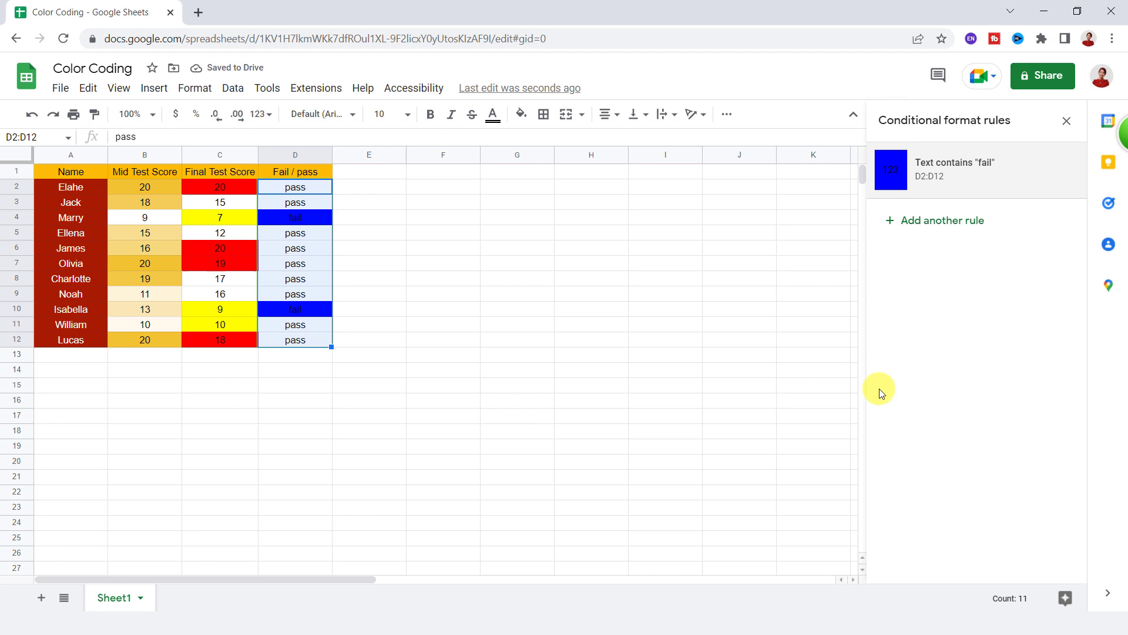